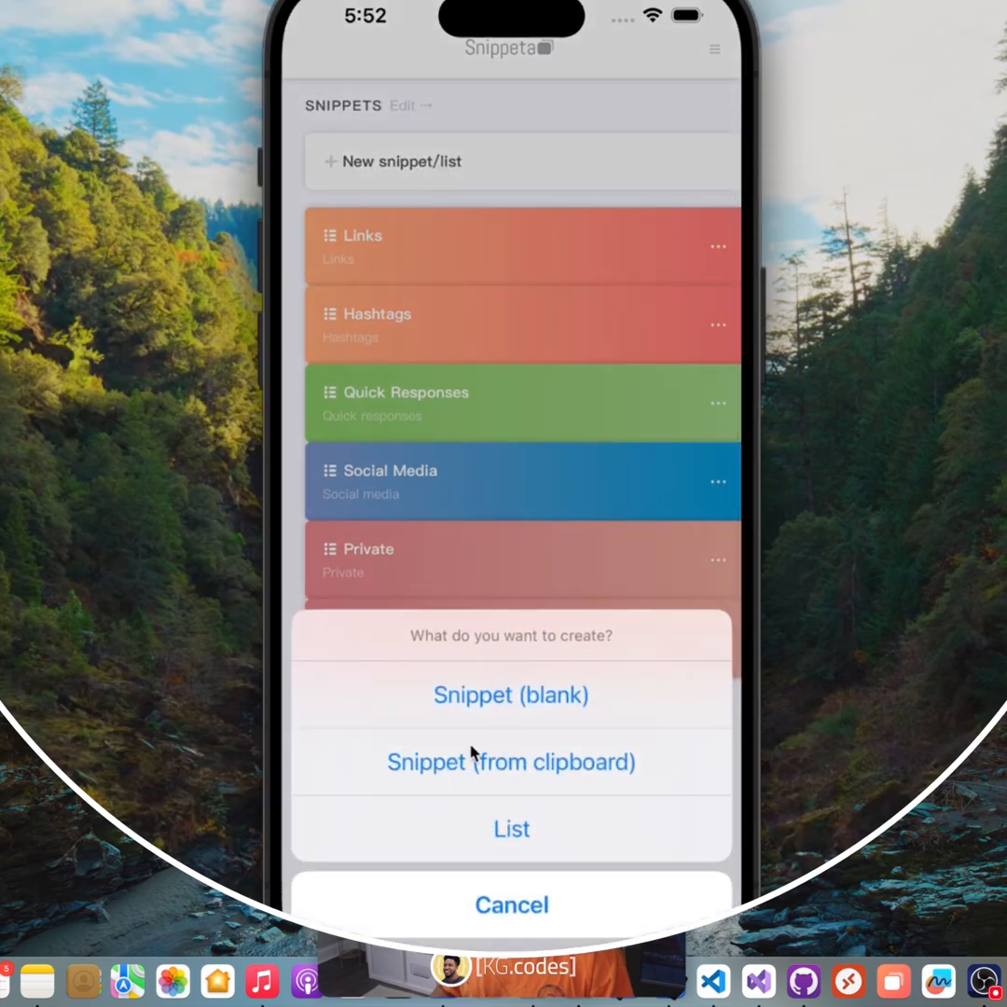
pyautogui.moveTo(552, 786)
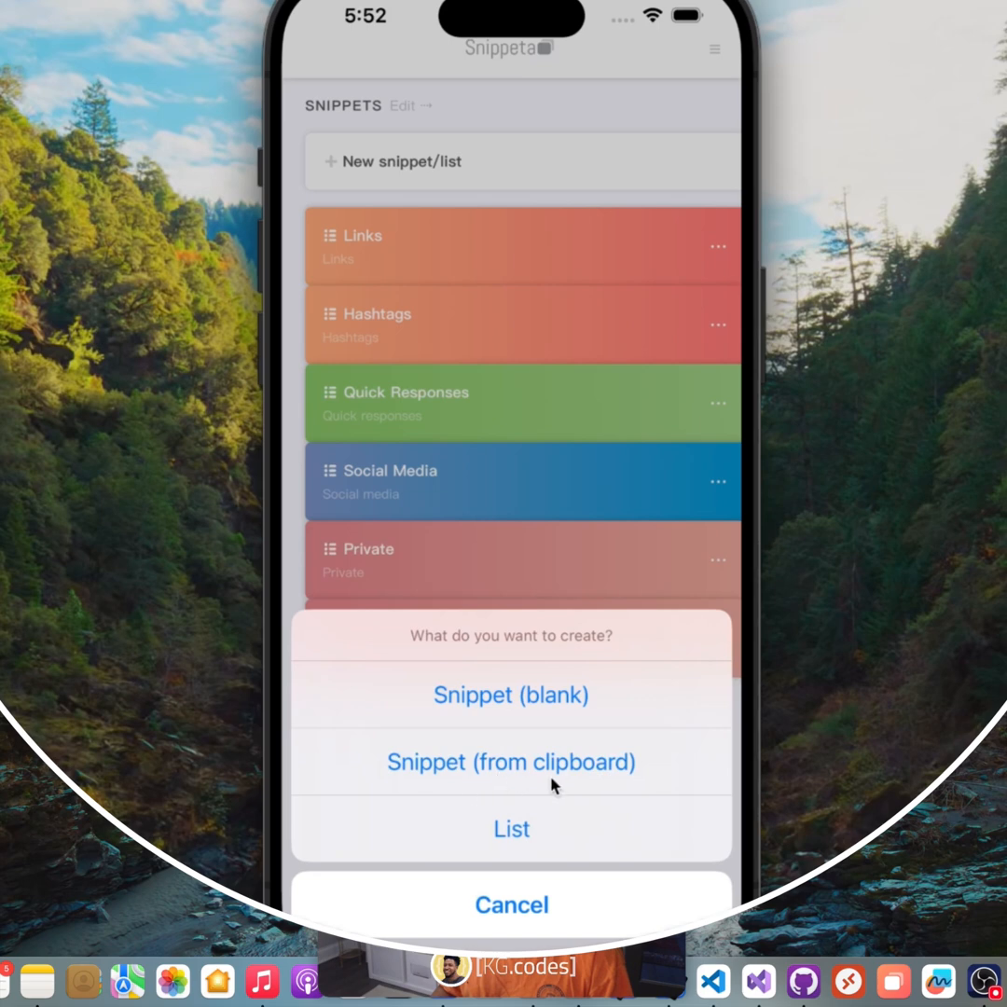
pyautogui.moveTo(499, 705)
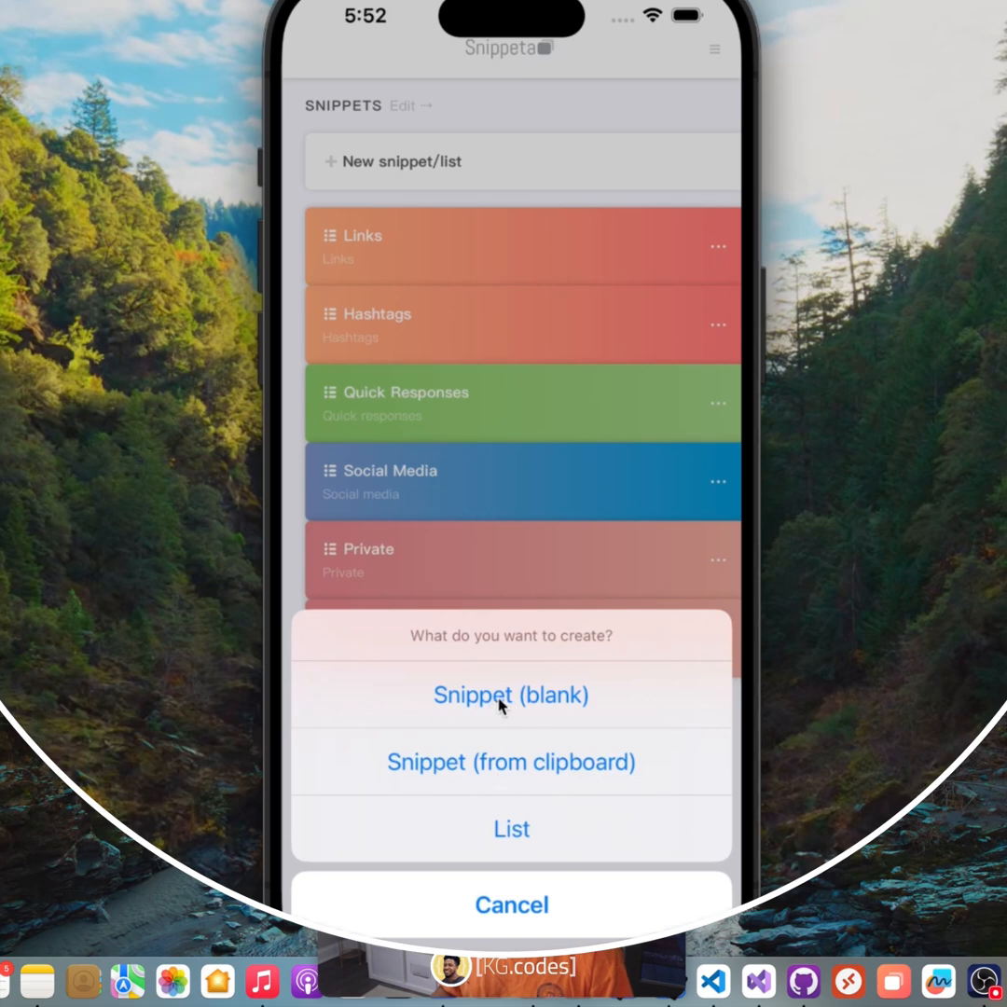
pyautogui.moveTo(511, 701)
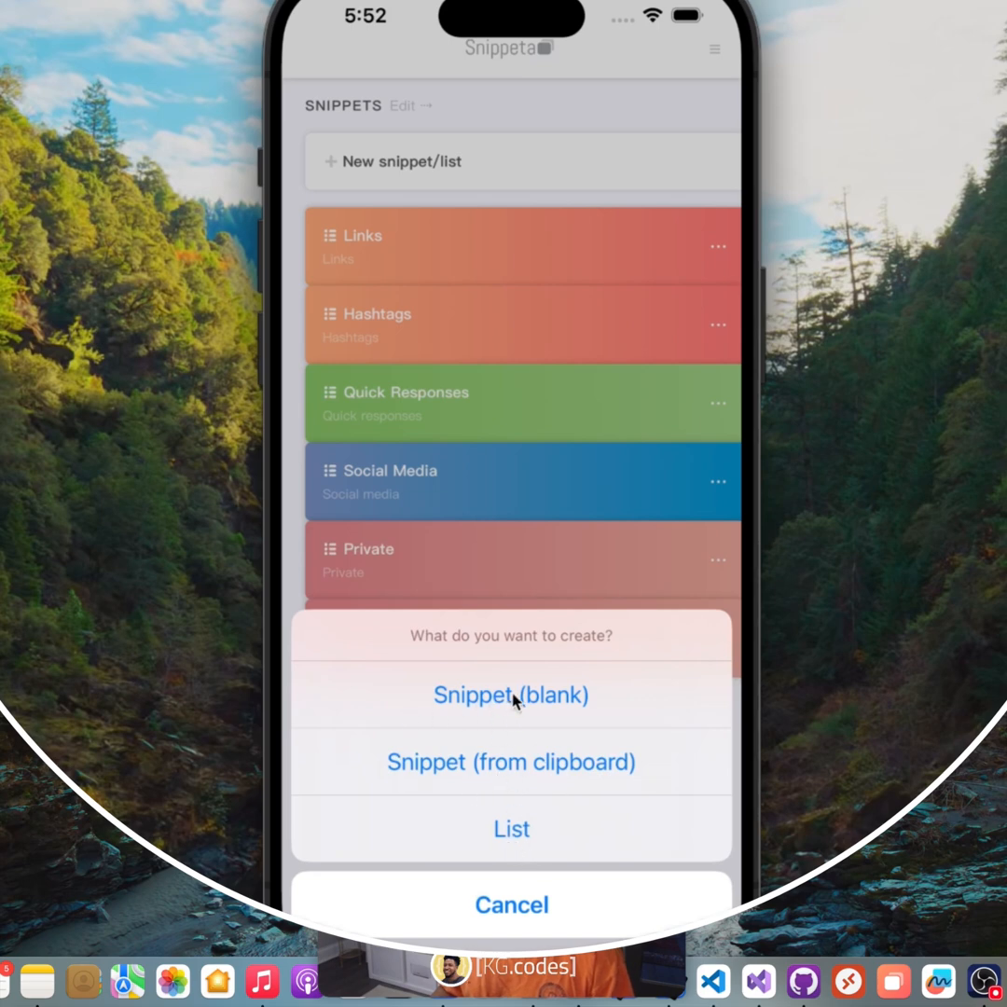
# Create a blank green snippet titled 'Title' with description 'Description' and save it.
pyautogui.click(511, 694)
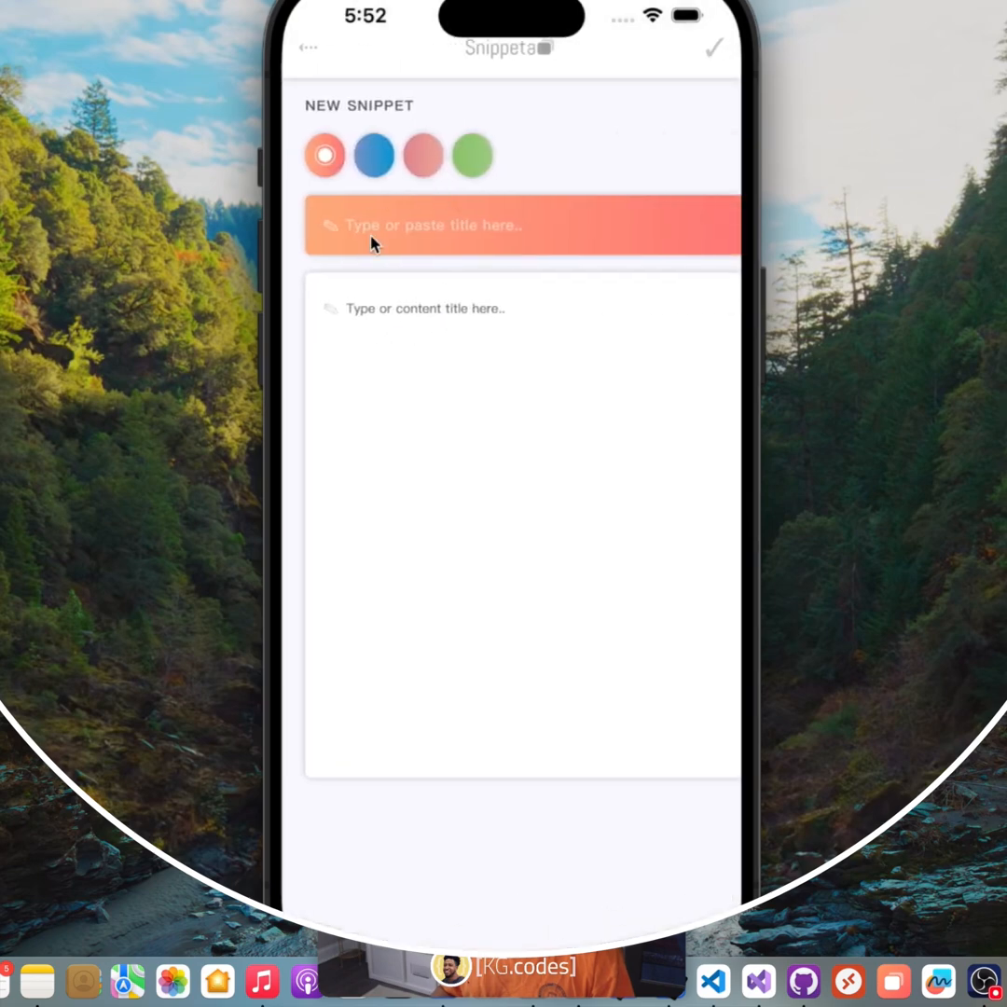
pyautogui.write('Title')
pyautogui.write('Description')
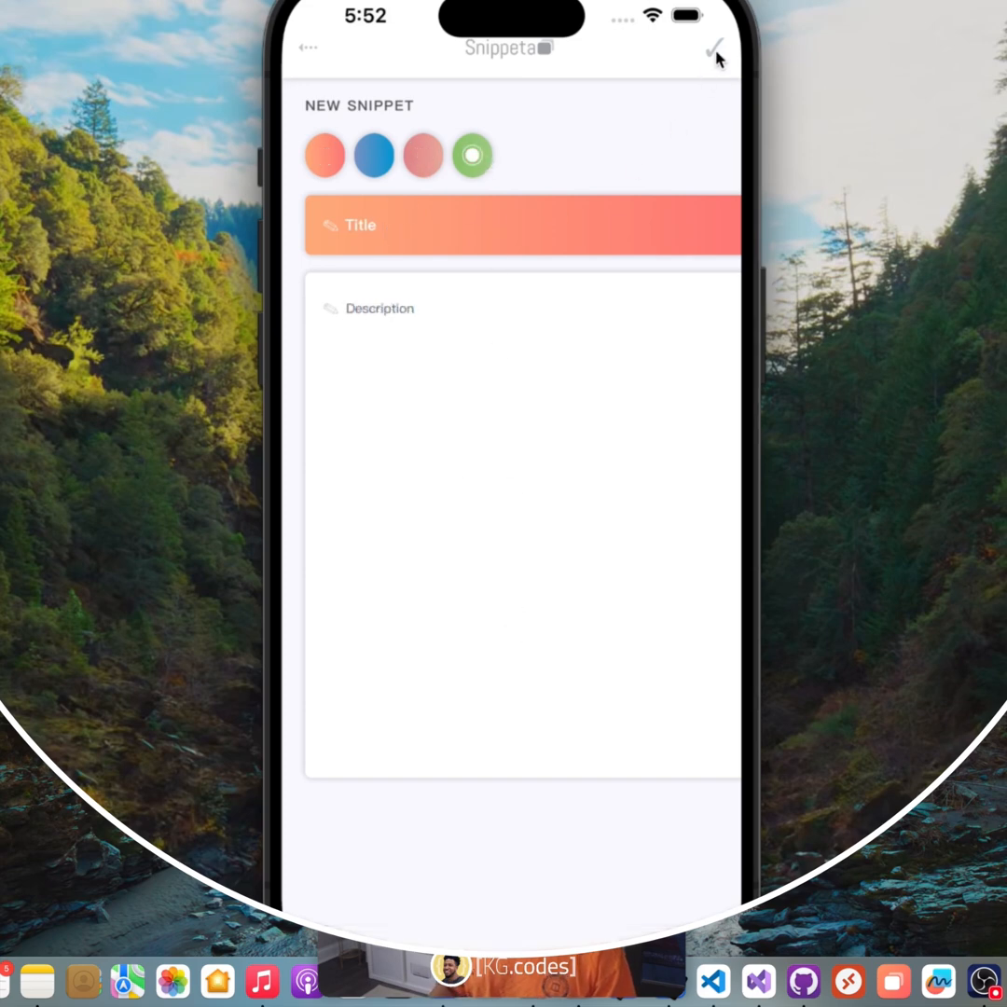
pyautogui.click(716, 47)
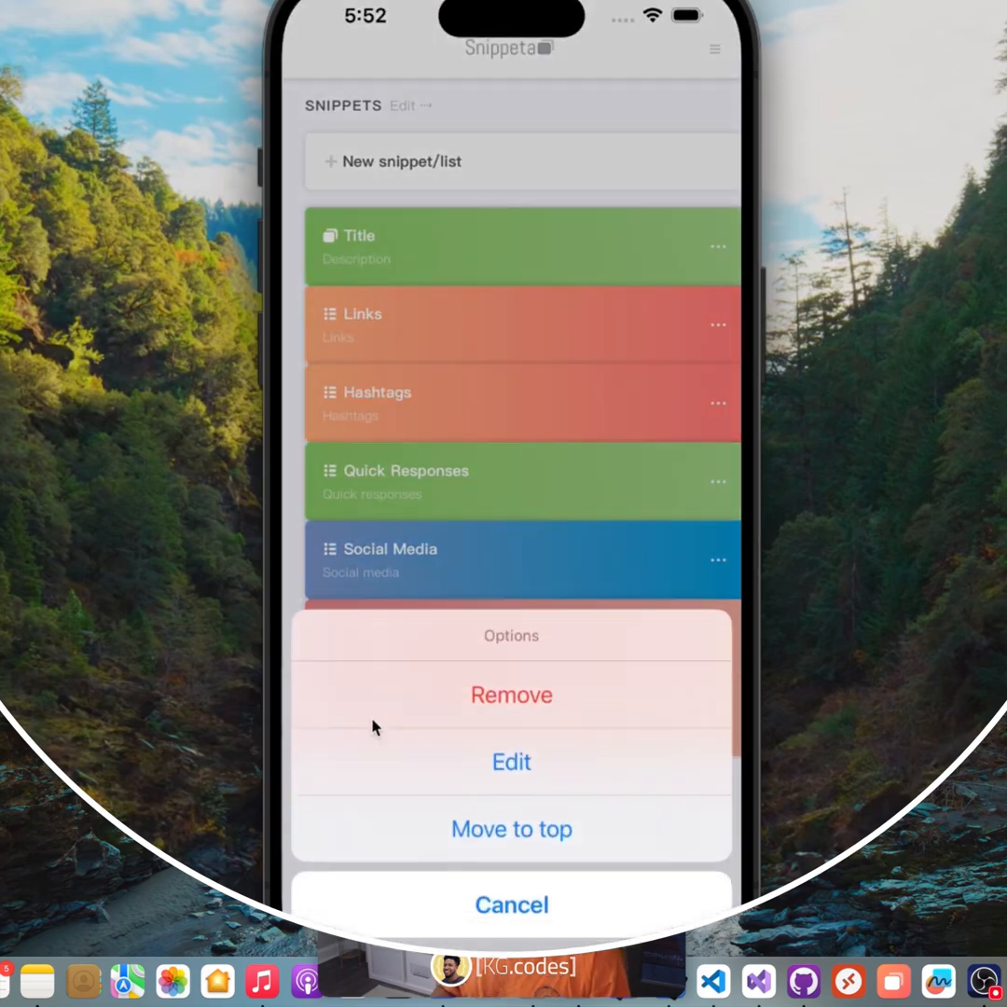
# Remove the 'Title' snippet, confirming with Yes, and dismiss the next options sheet.
pyautogui.click(511, 694)
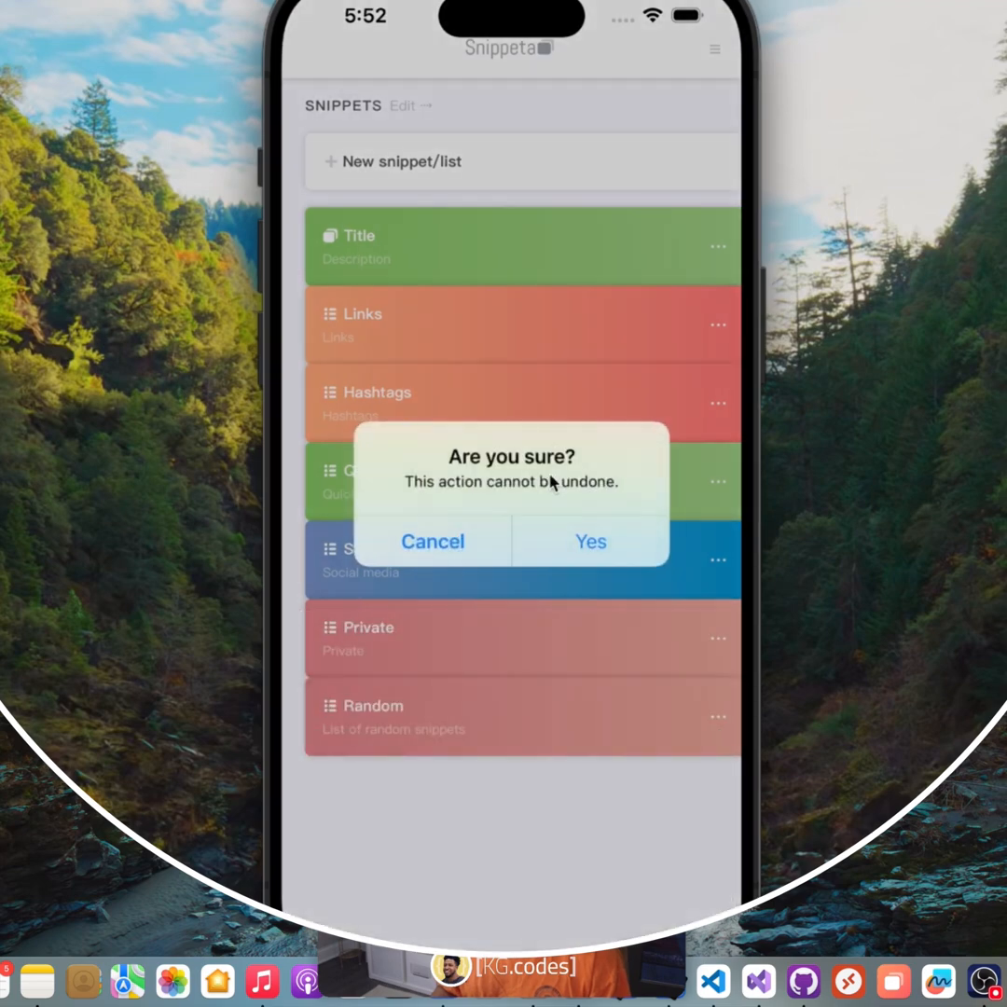
pyautogui.click(589, 541)
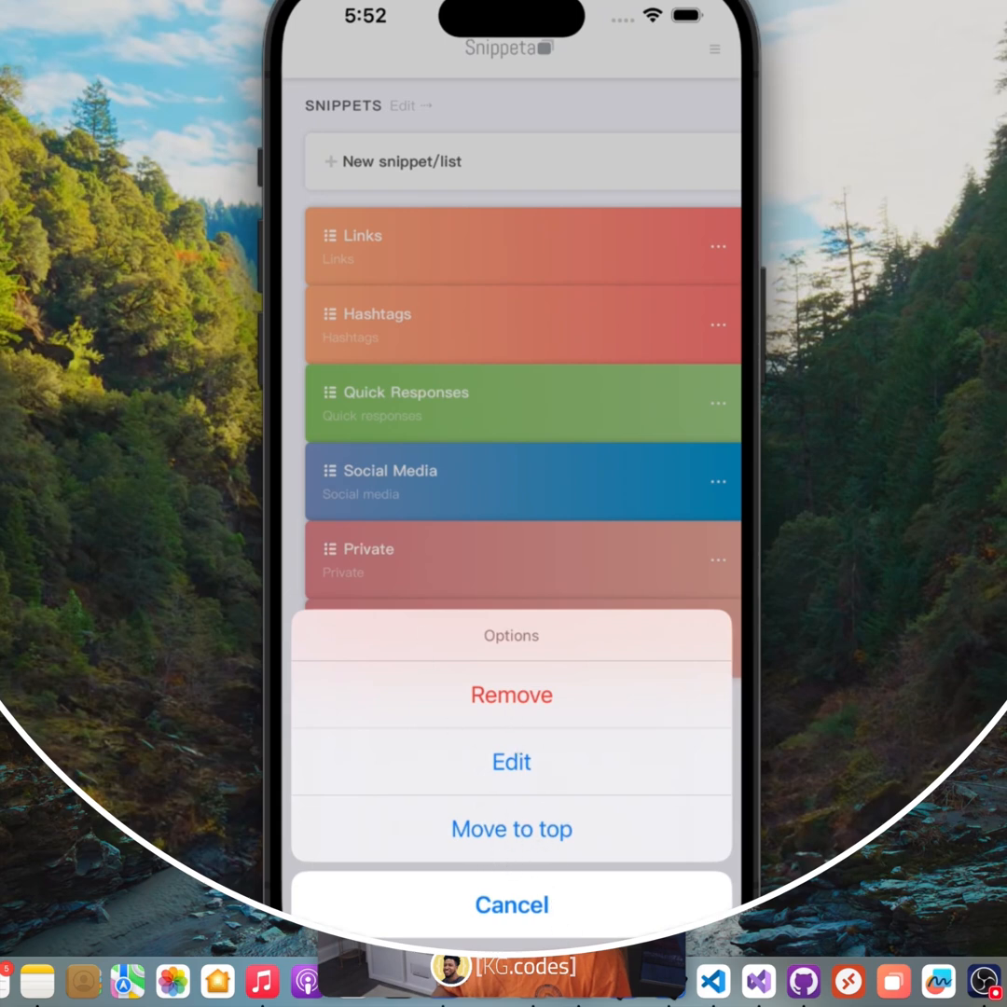
pyautogui.moveTo(533, 932)
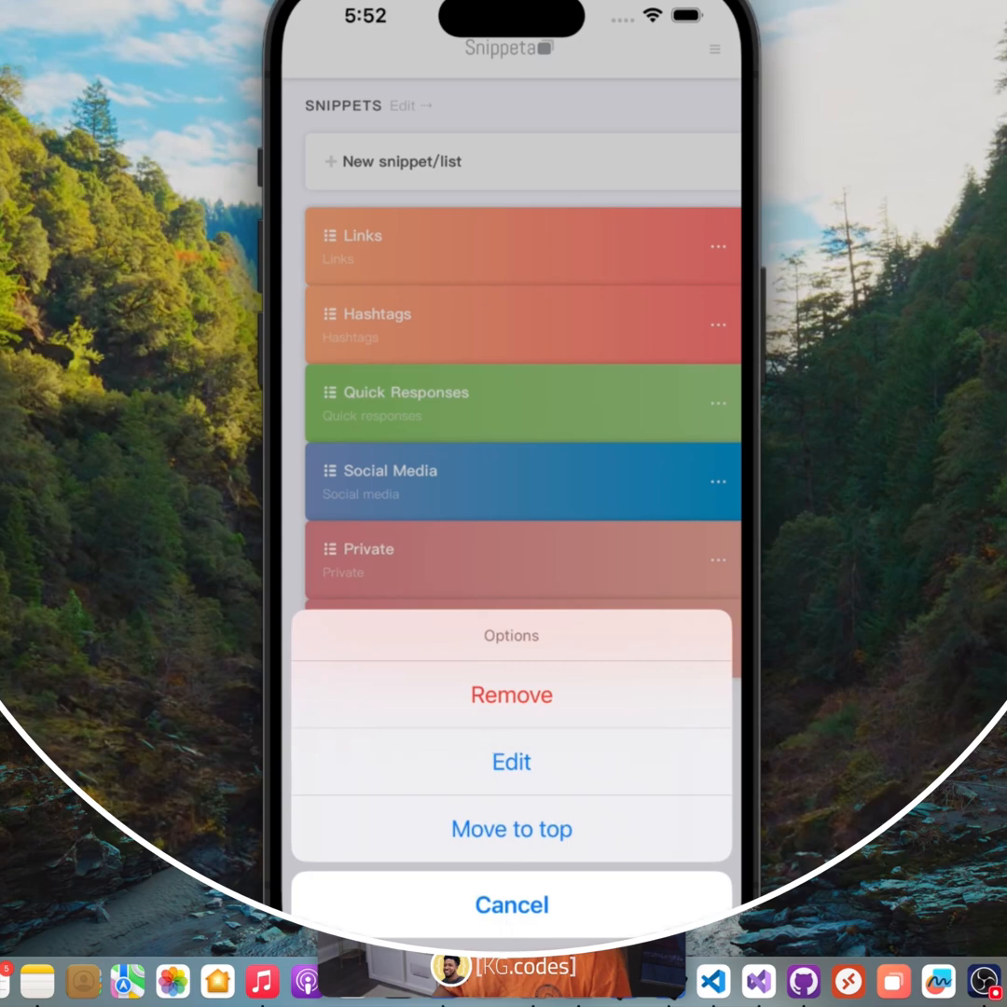
pyautogui.click(511, 904)
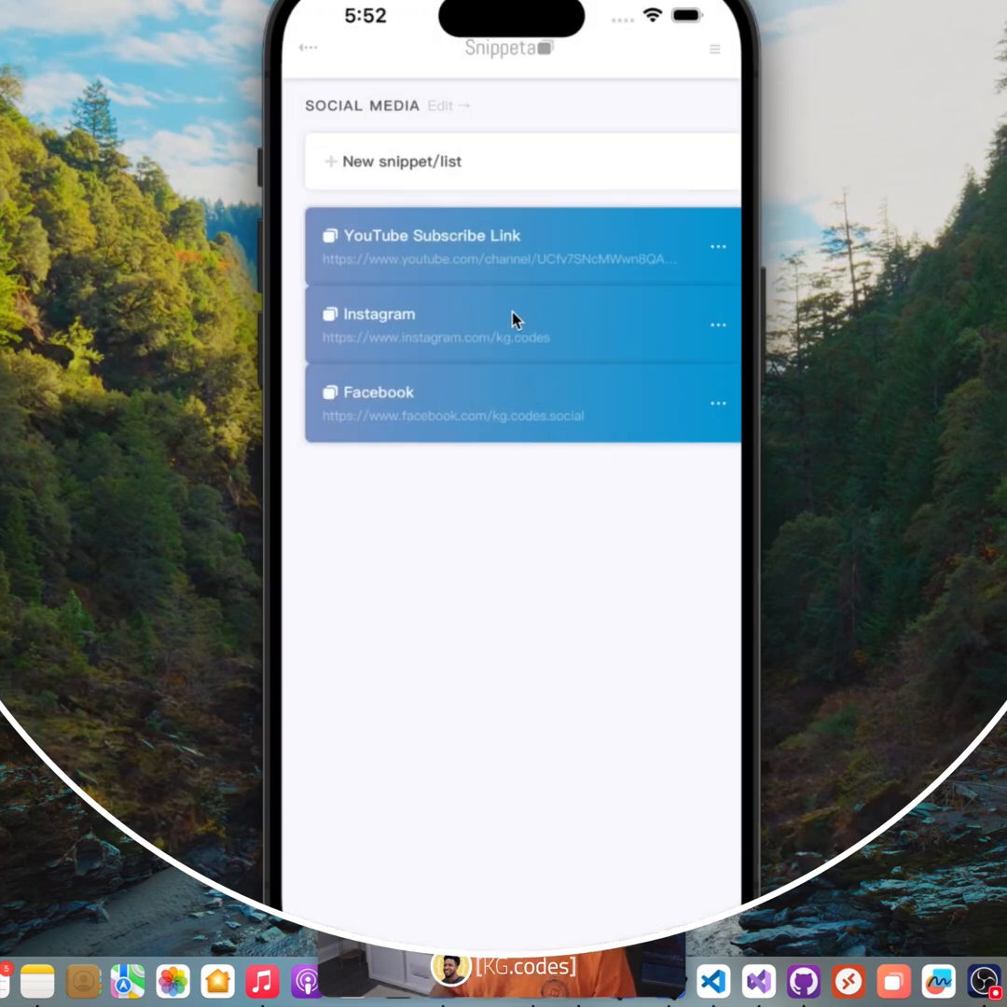
pyautogui.moveTo(353, 121)
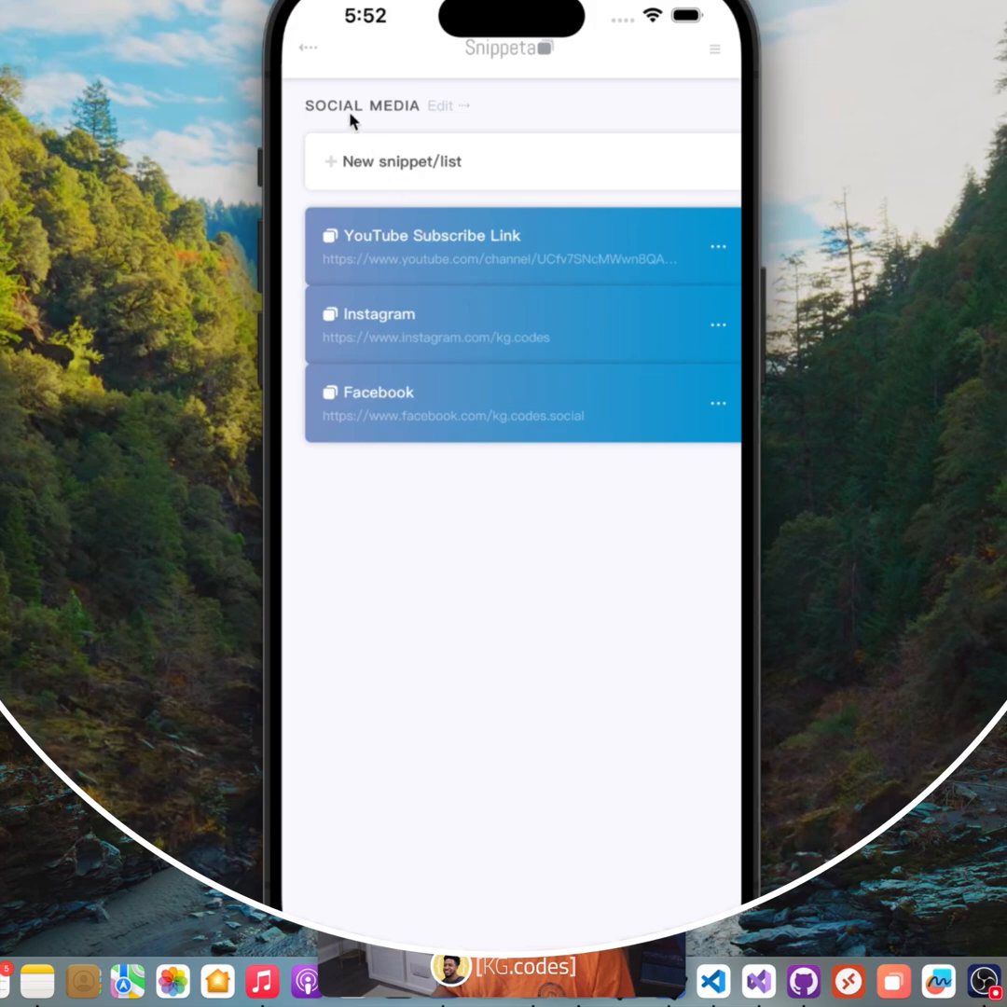
# Show the Settings screen with the account's profile details and password fields.
pyautogui.click(308, 49)
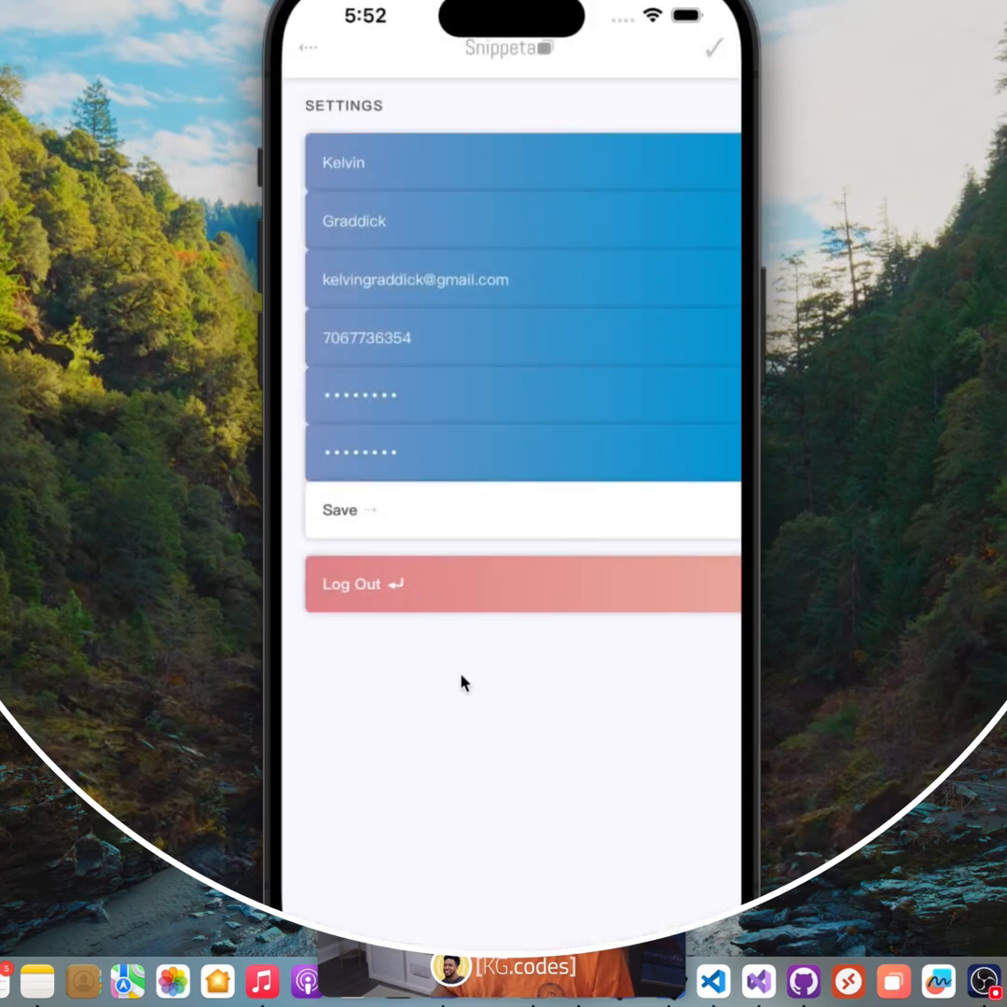
pyautogui.moveTo(308, 54)
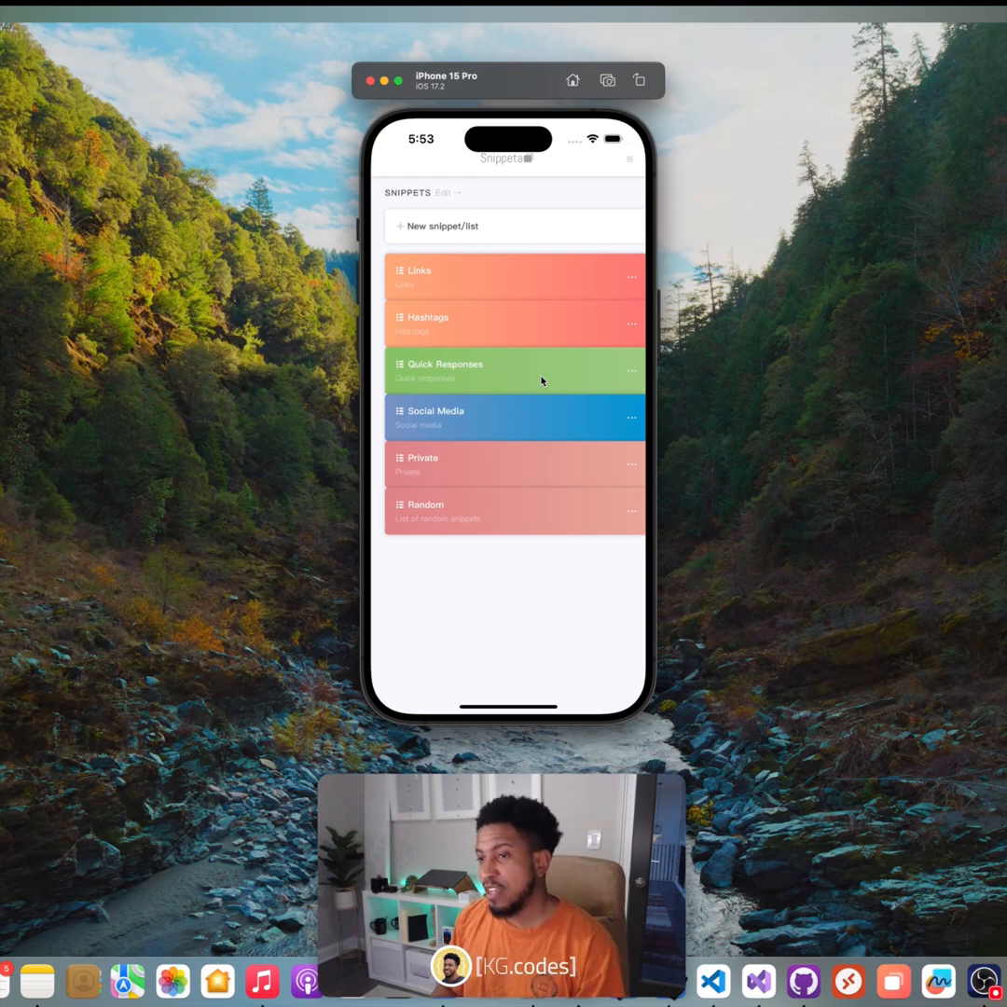
pyautogui.moveTo(546, 380)
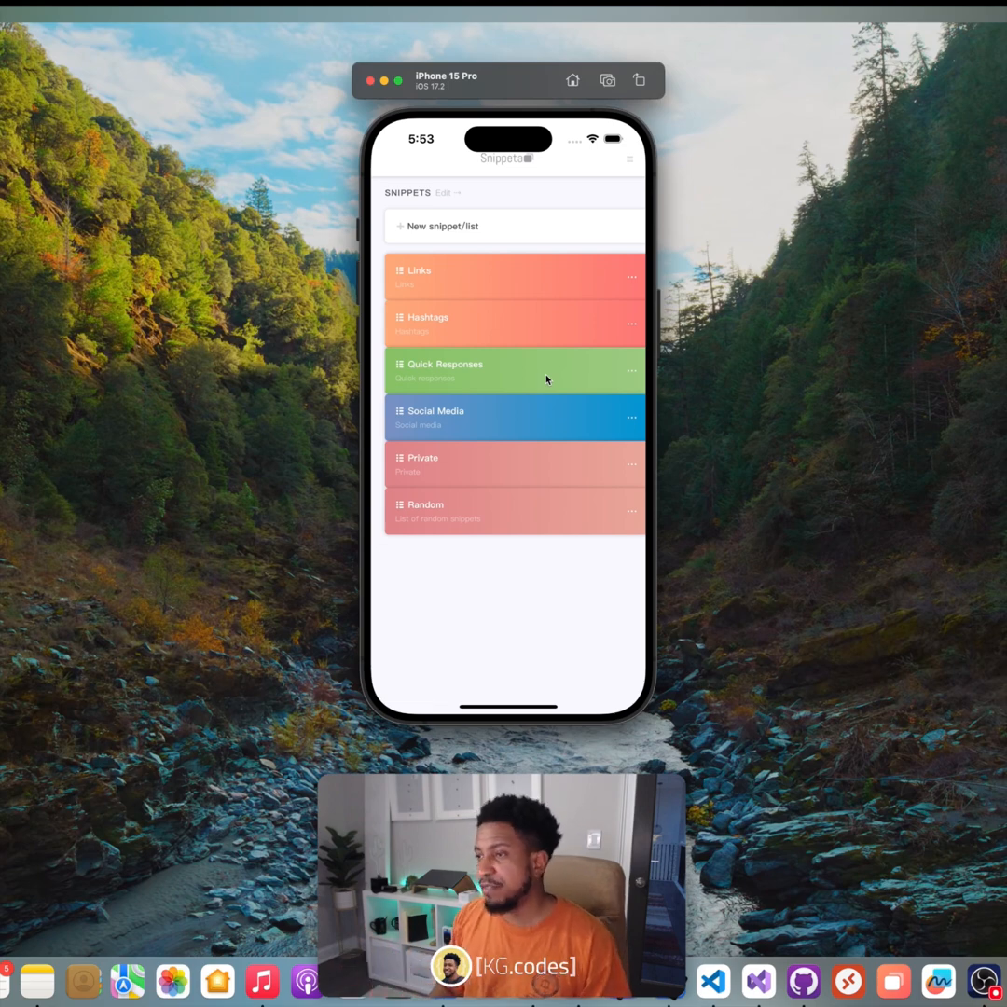
pyautogui.moveTo(522, 511)
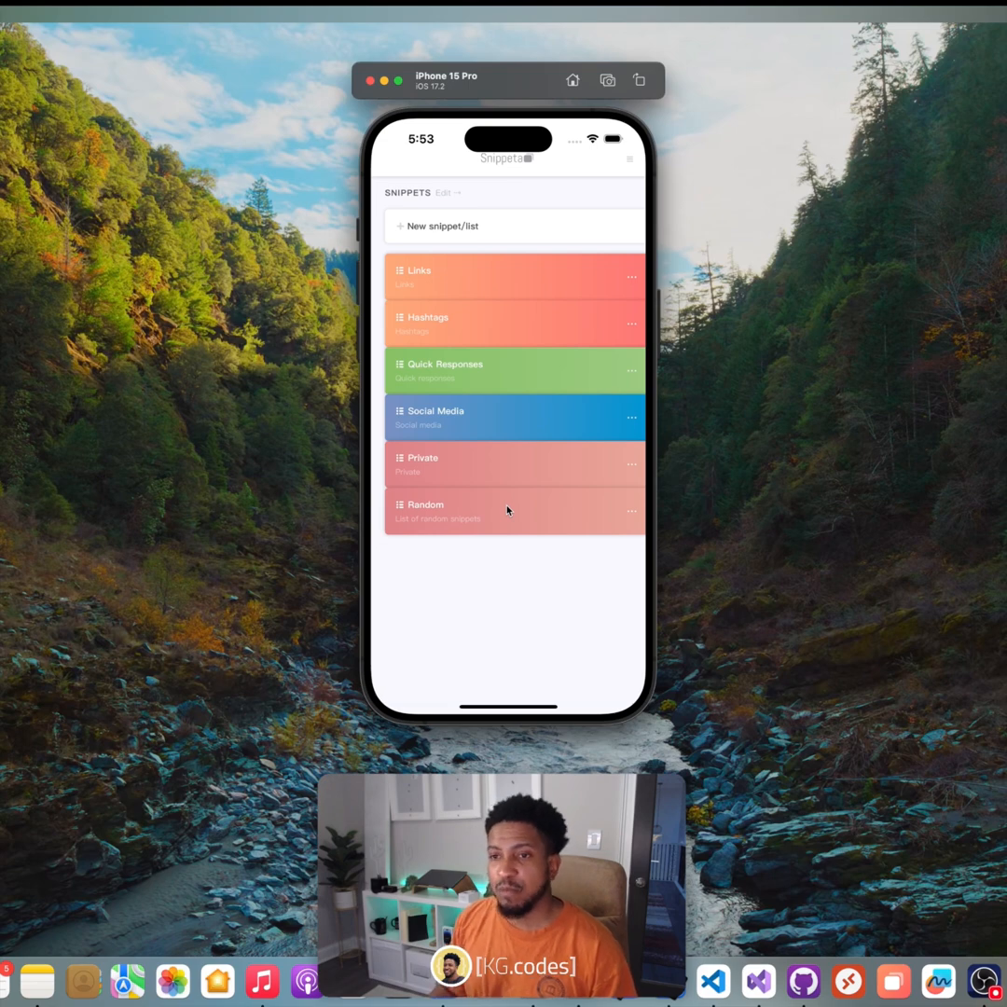
pyautogui.moveTo(601, 492)
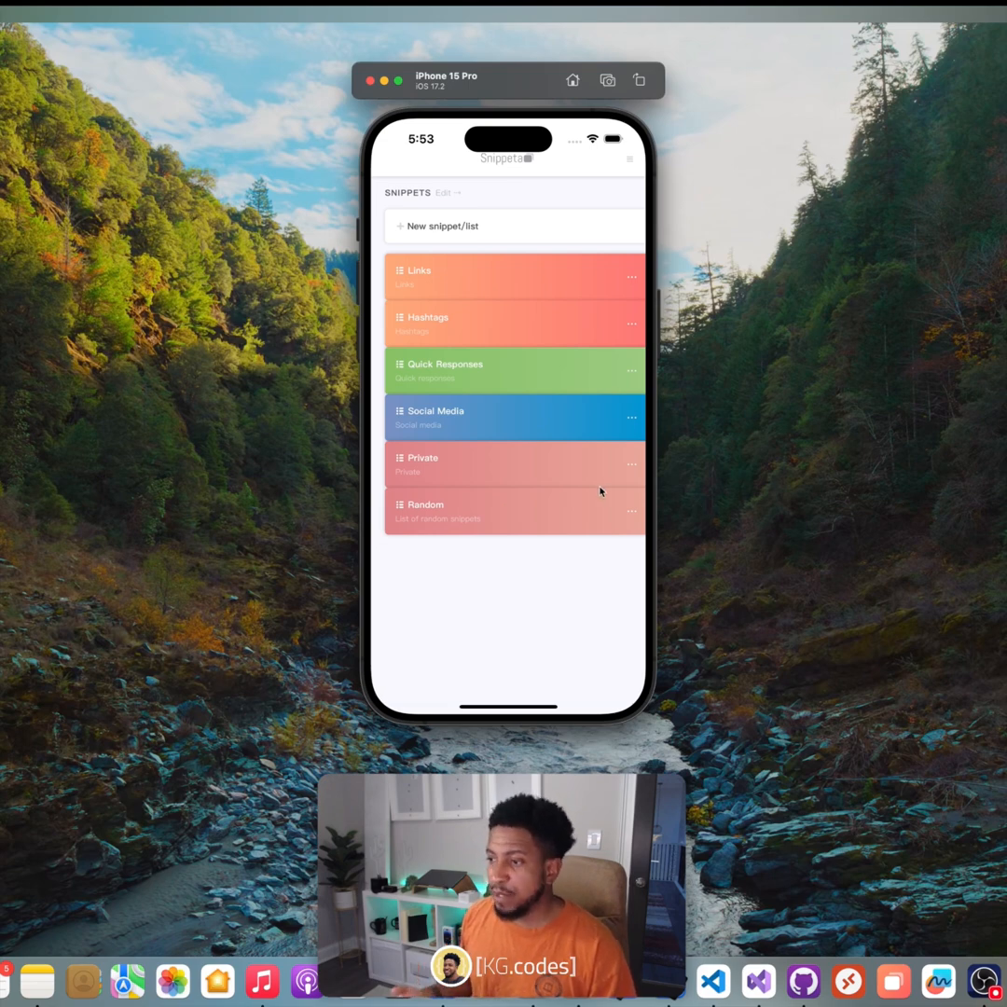
pyautogui.moveTo(569, 456)
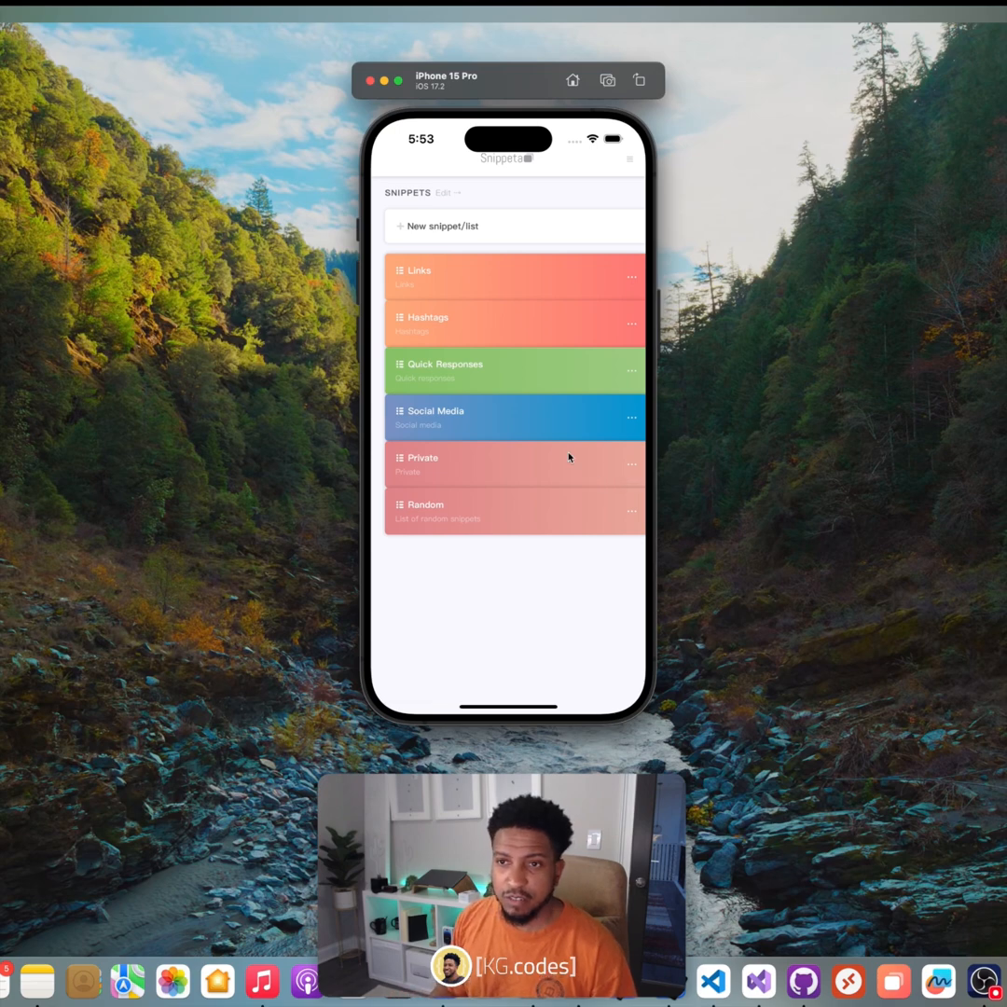
pyautogui.moveTo(548, 444)
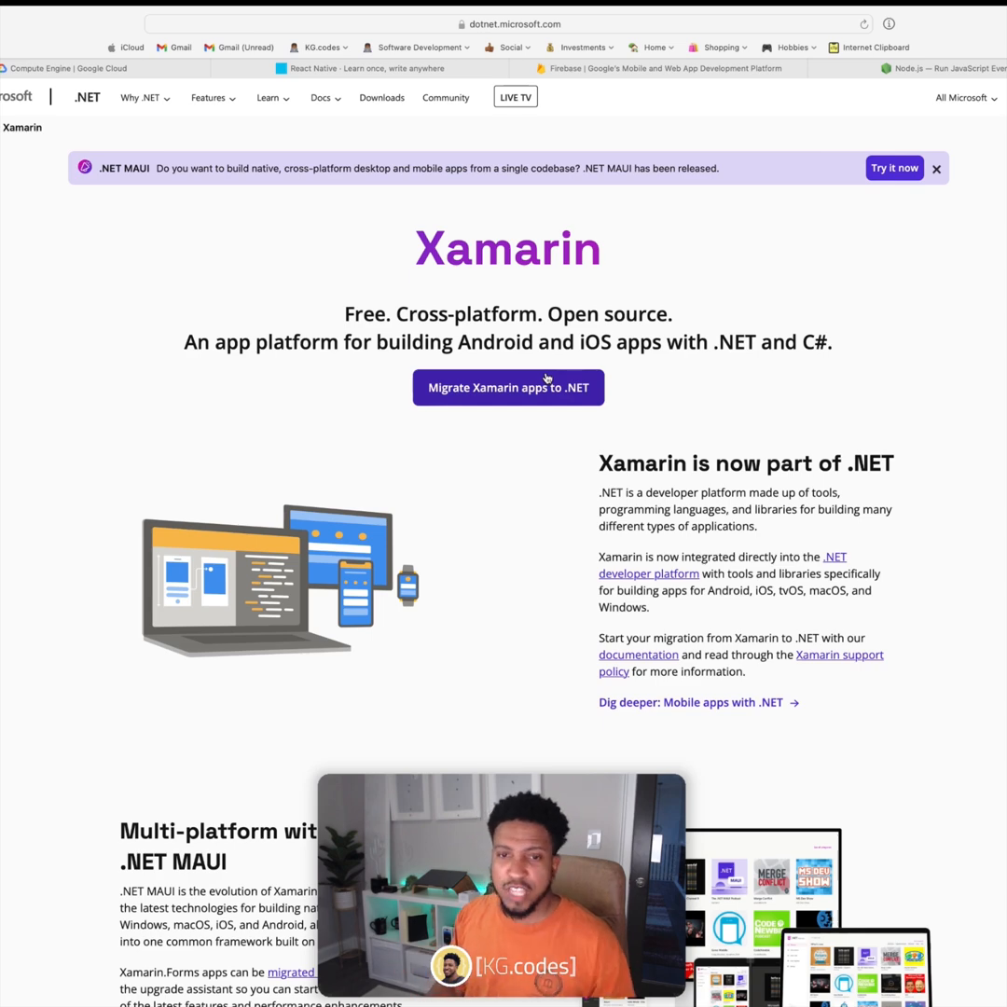
pyautogui.scroll(-3)
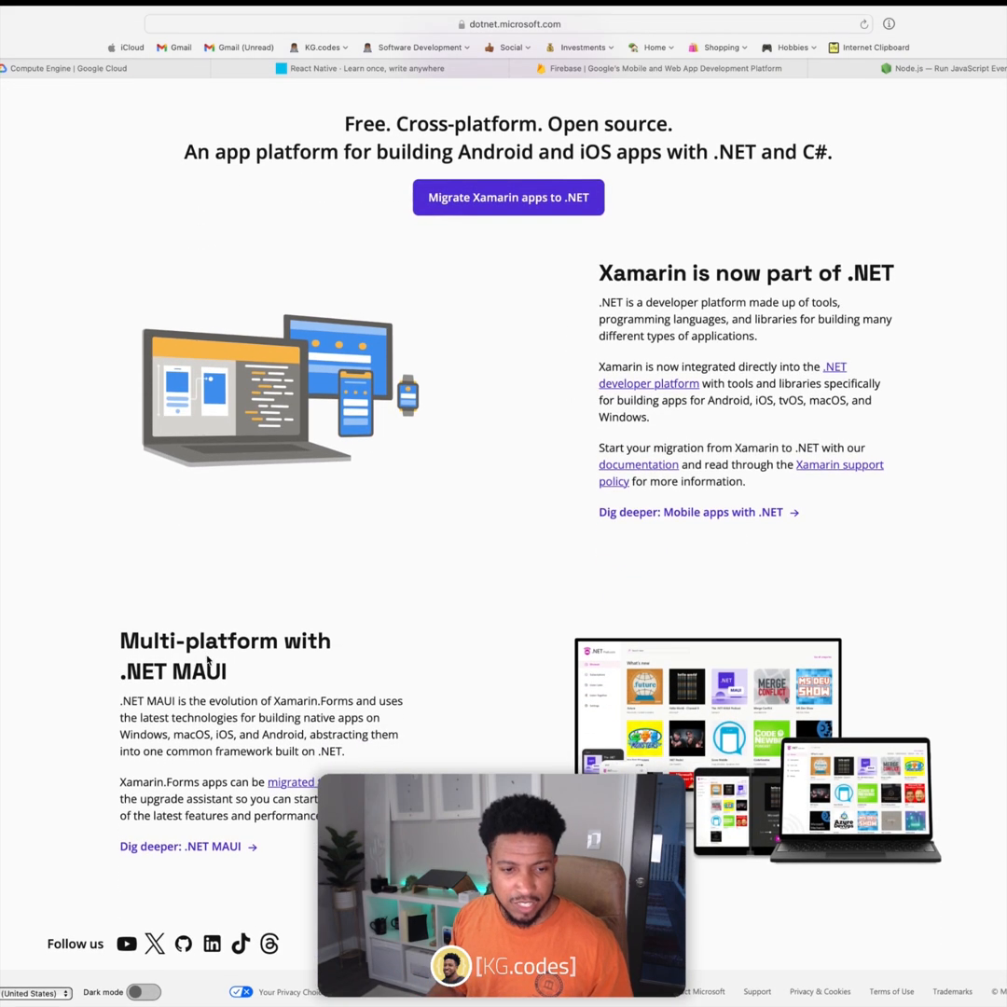
pyautogui.doubleClick(171, 672)
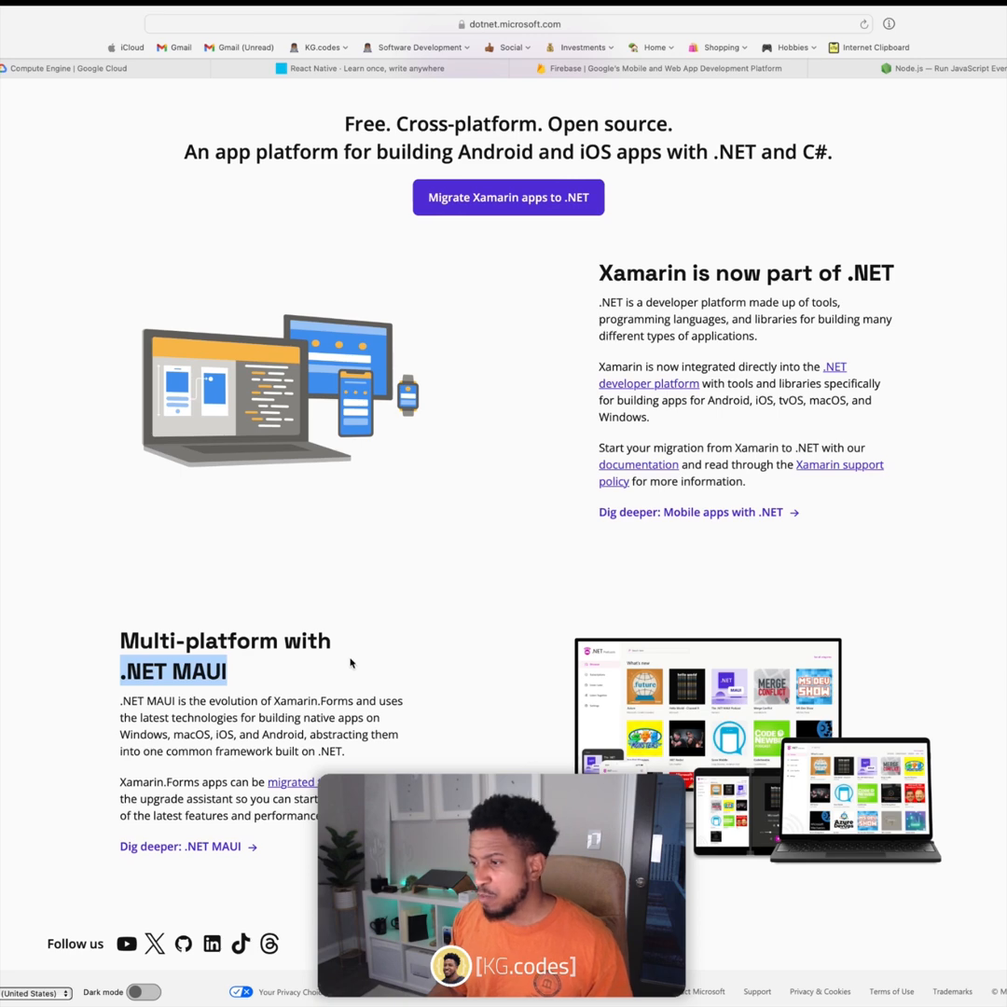
pyautogui.scroll(3)
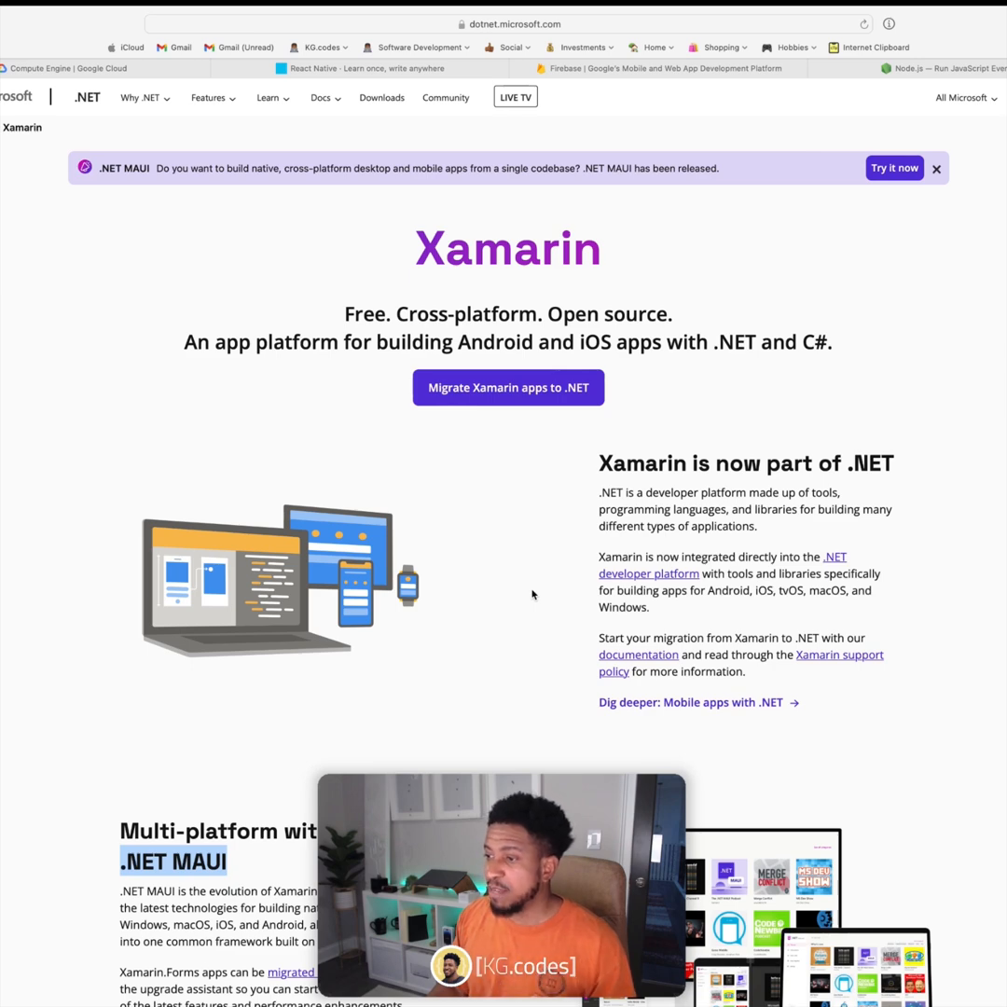
pyautogui.moveTo(545, 567)
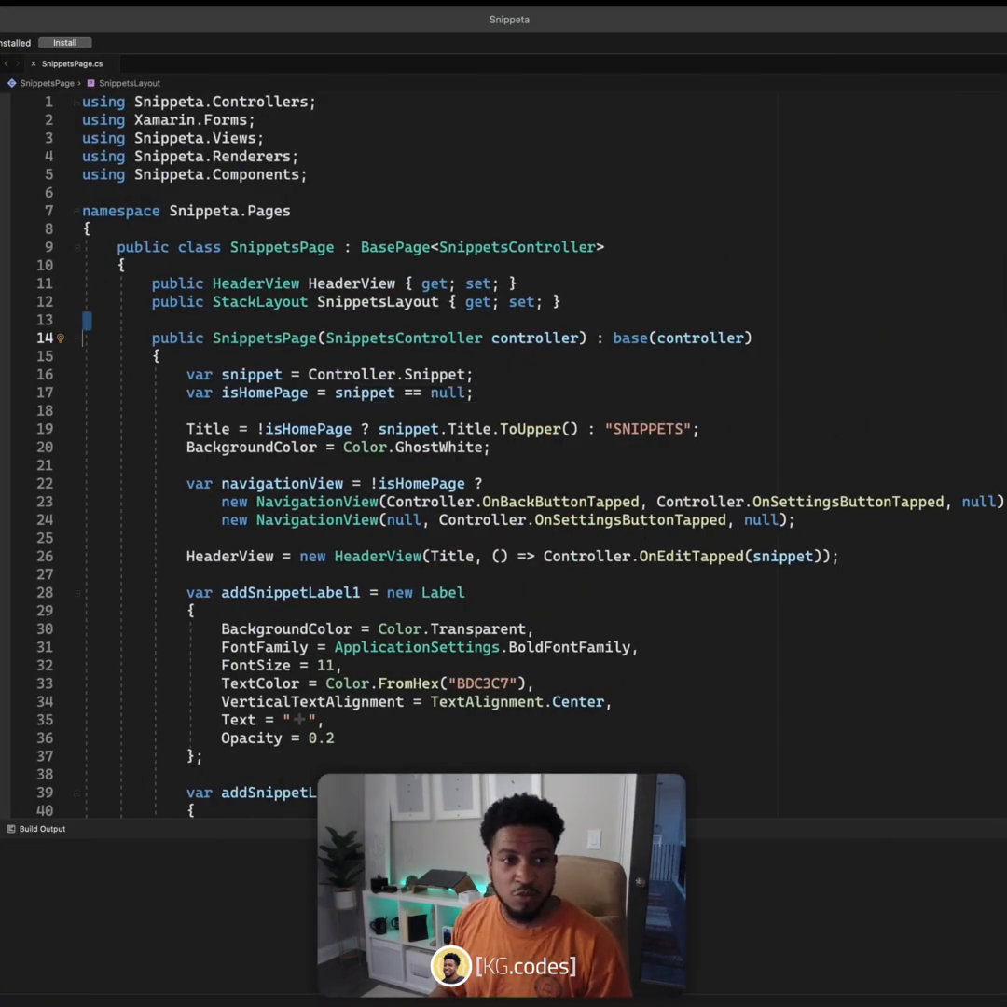
pyautogui.scroll(-3)
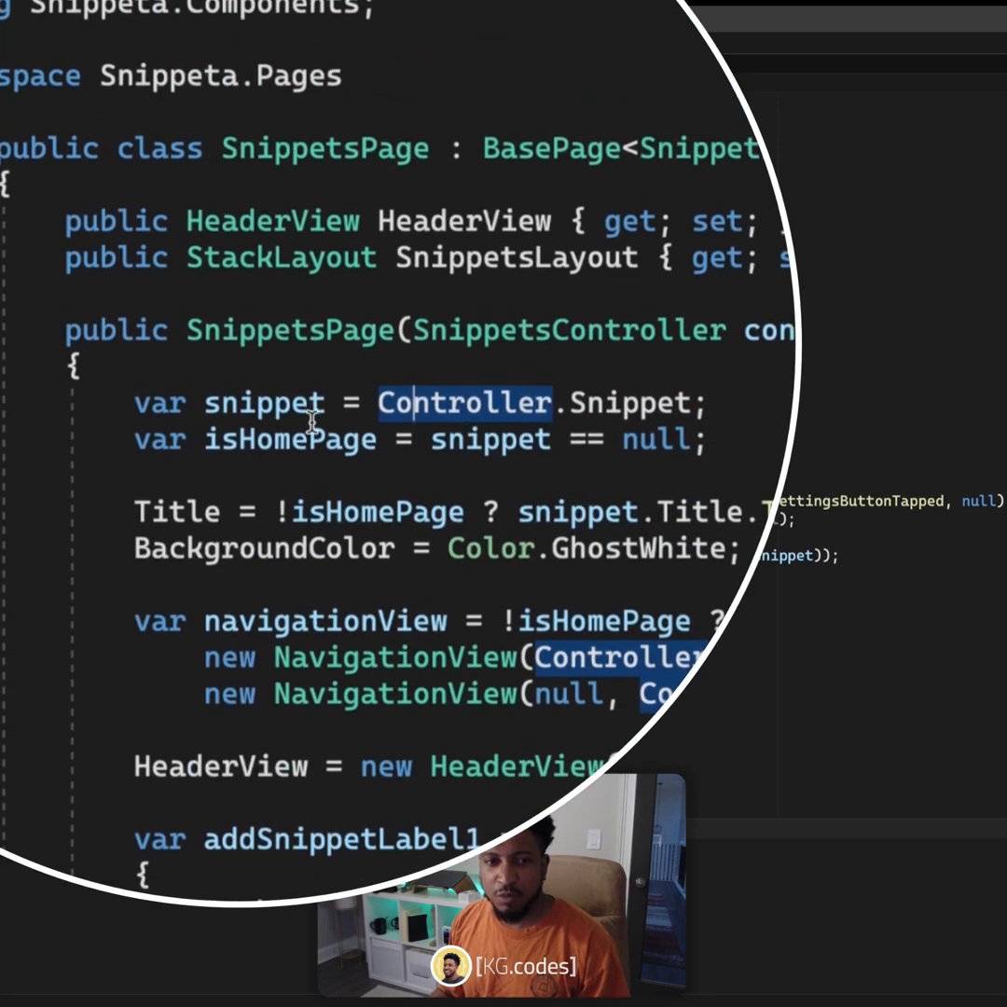
pyautogui.scroll(-3)
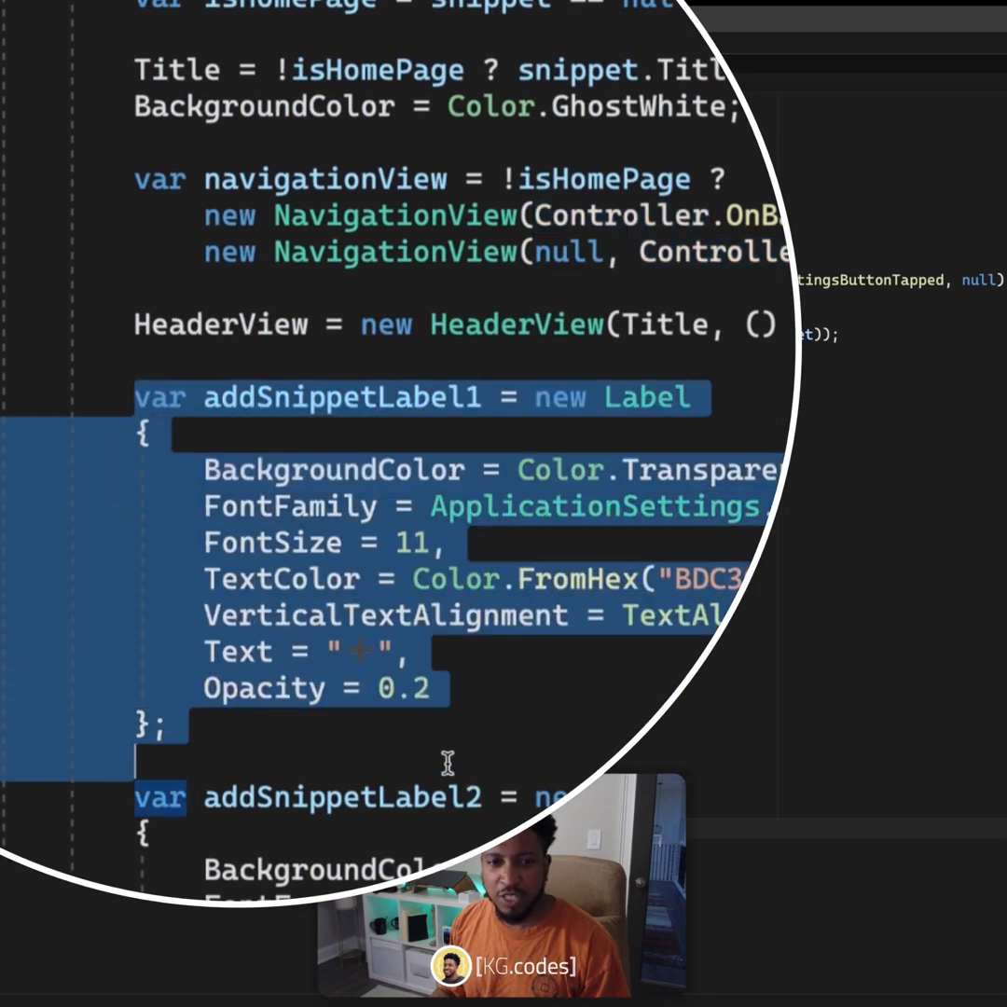
pyautogui.scroll(-3)
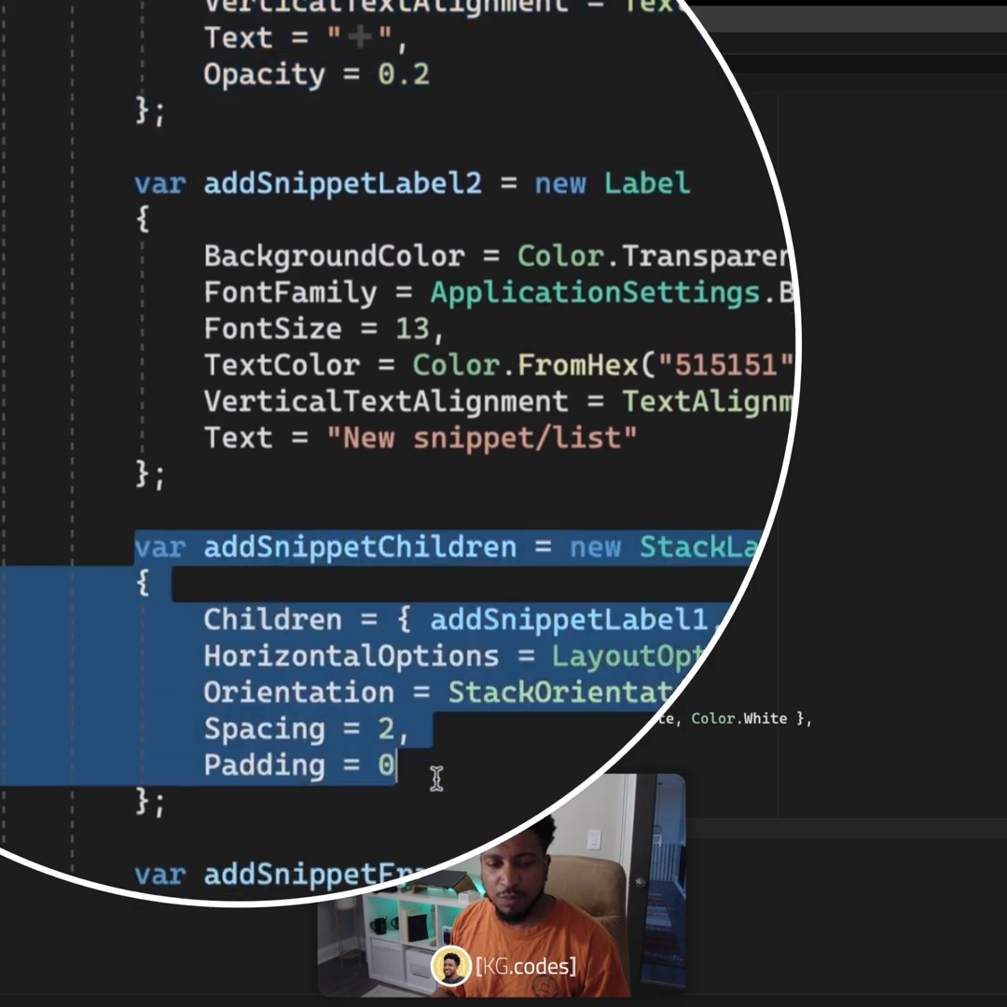
pyautogui.scroll(-3)
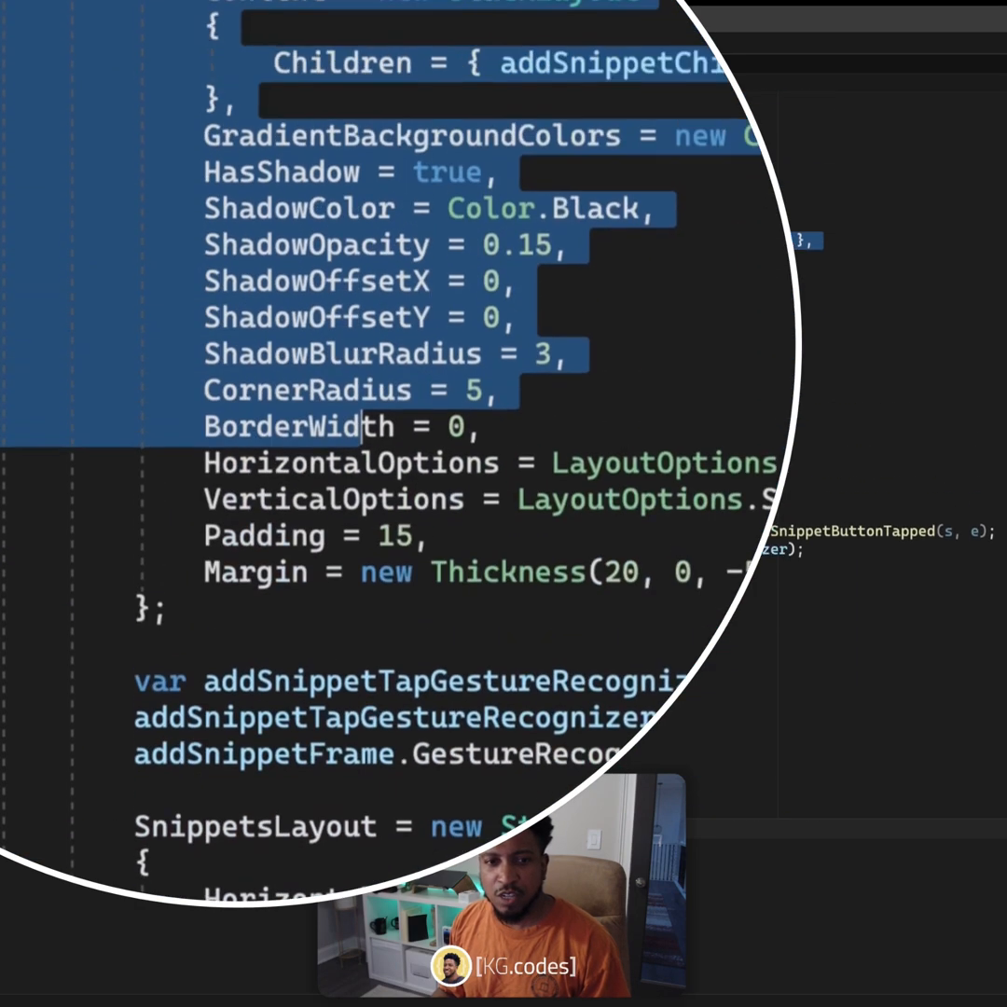
pyautogui.scroll(3)
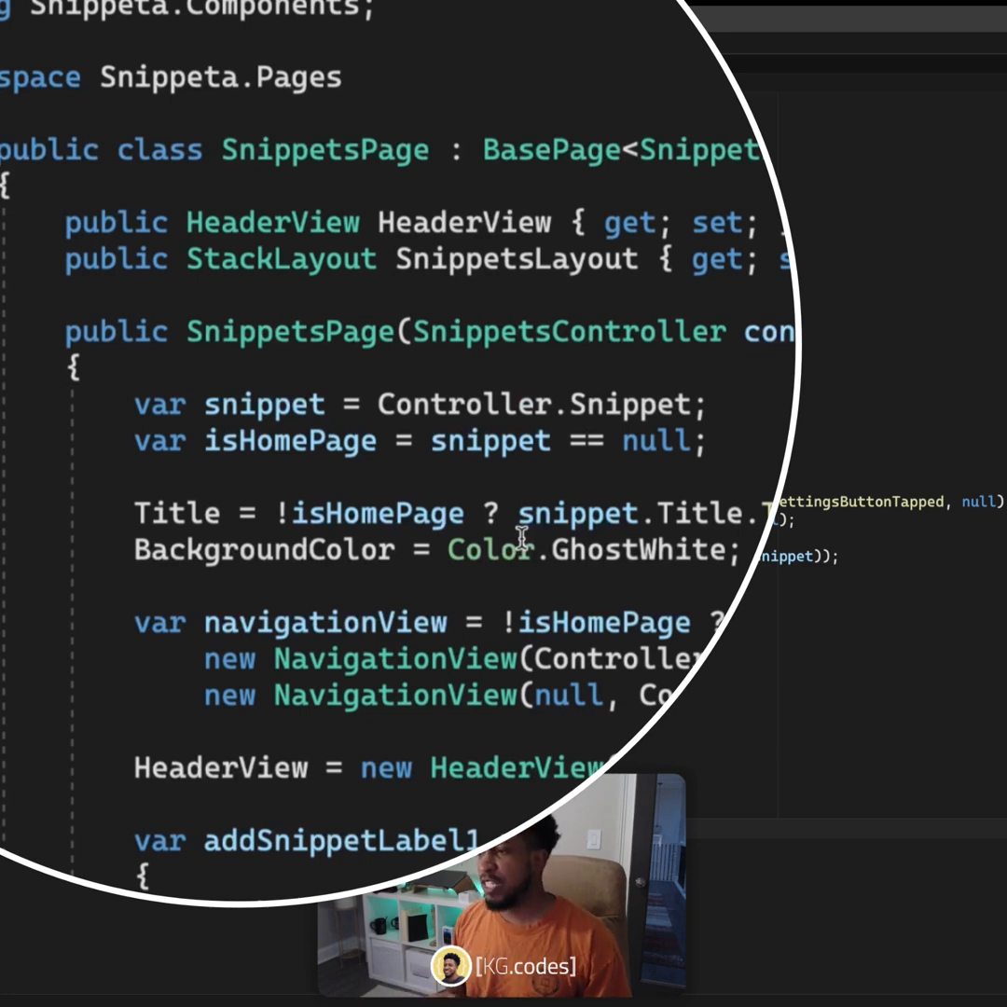
pyautogui.moveTo(606, 550)
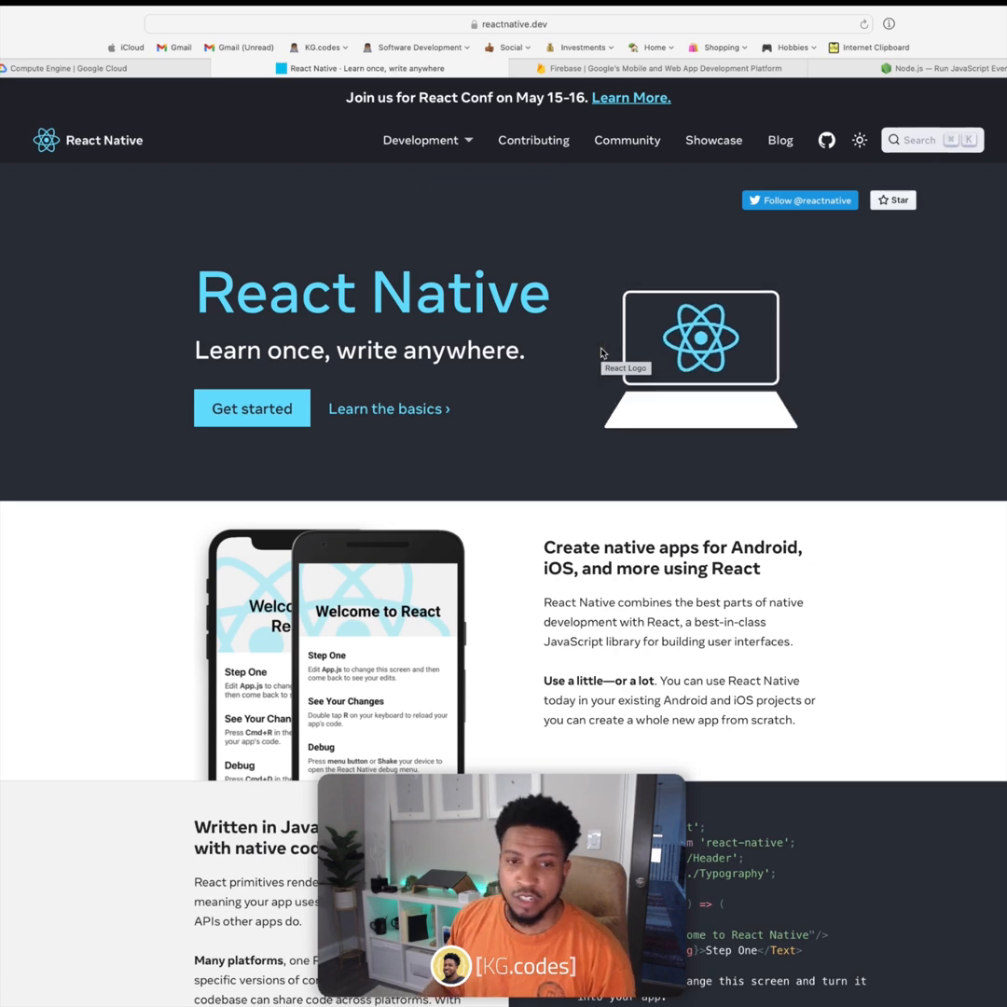
# Scroll through the reactnative.dev homepage feature sections and back toward the top.
pyautogui.scroll(-3)
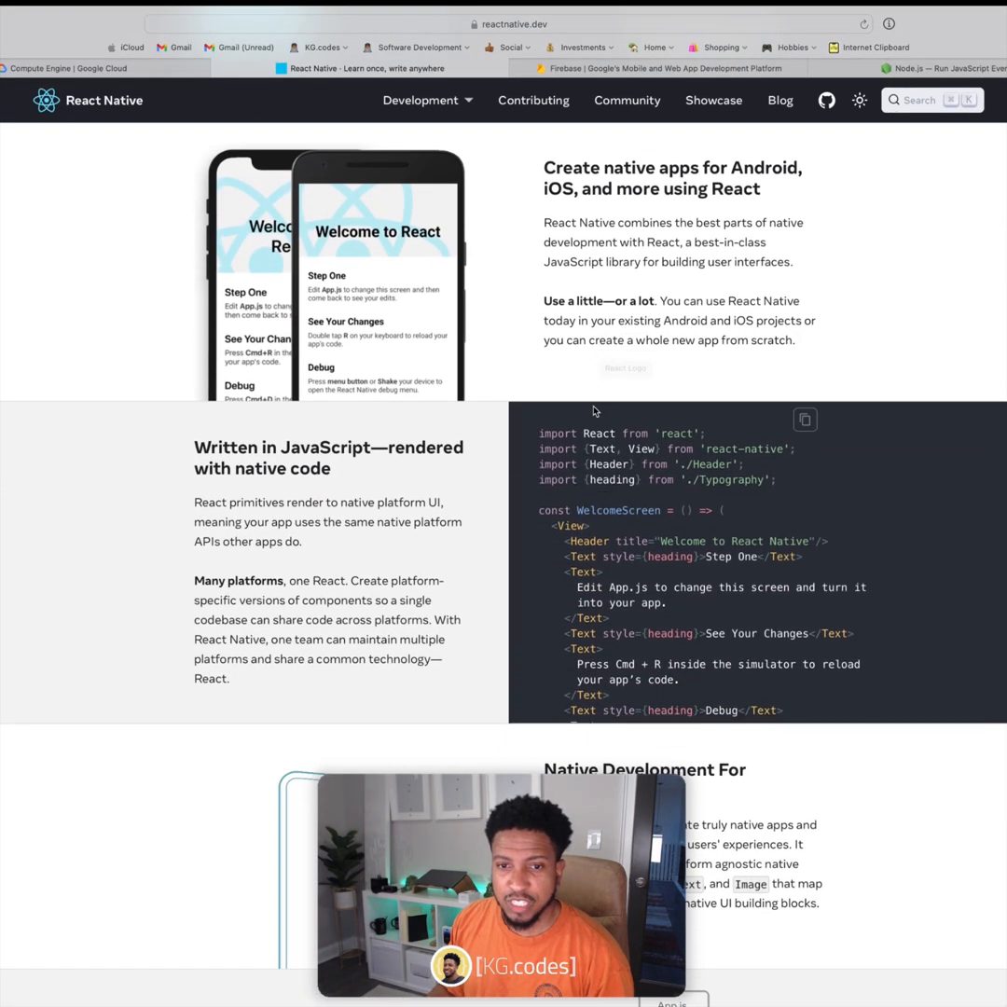
pyautogui.scroll(-3)
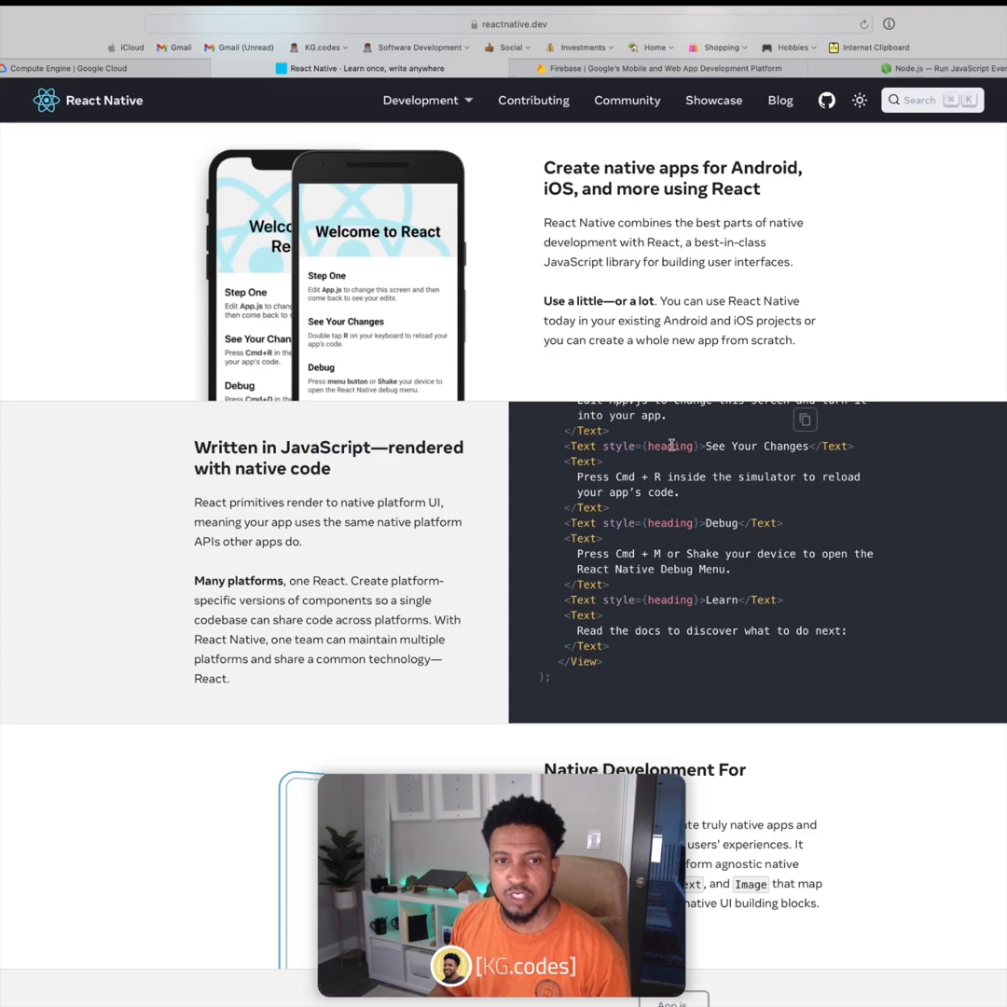
pyautogui.scroll(-3)
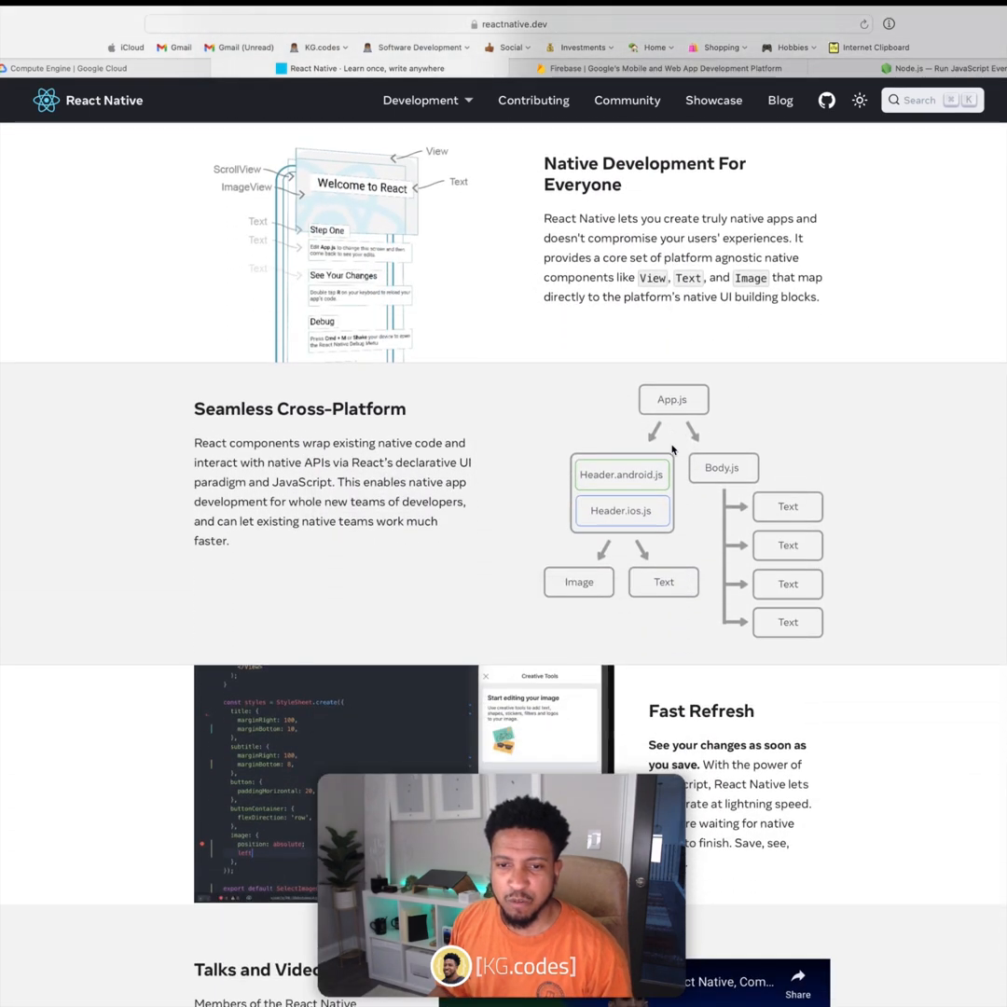
pyautogui.scroll(-3)
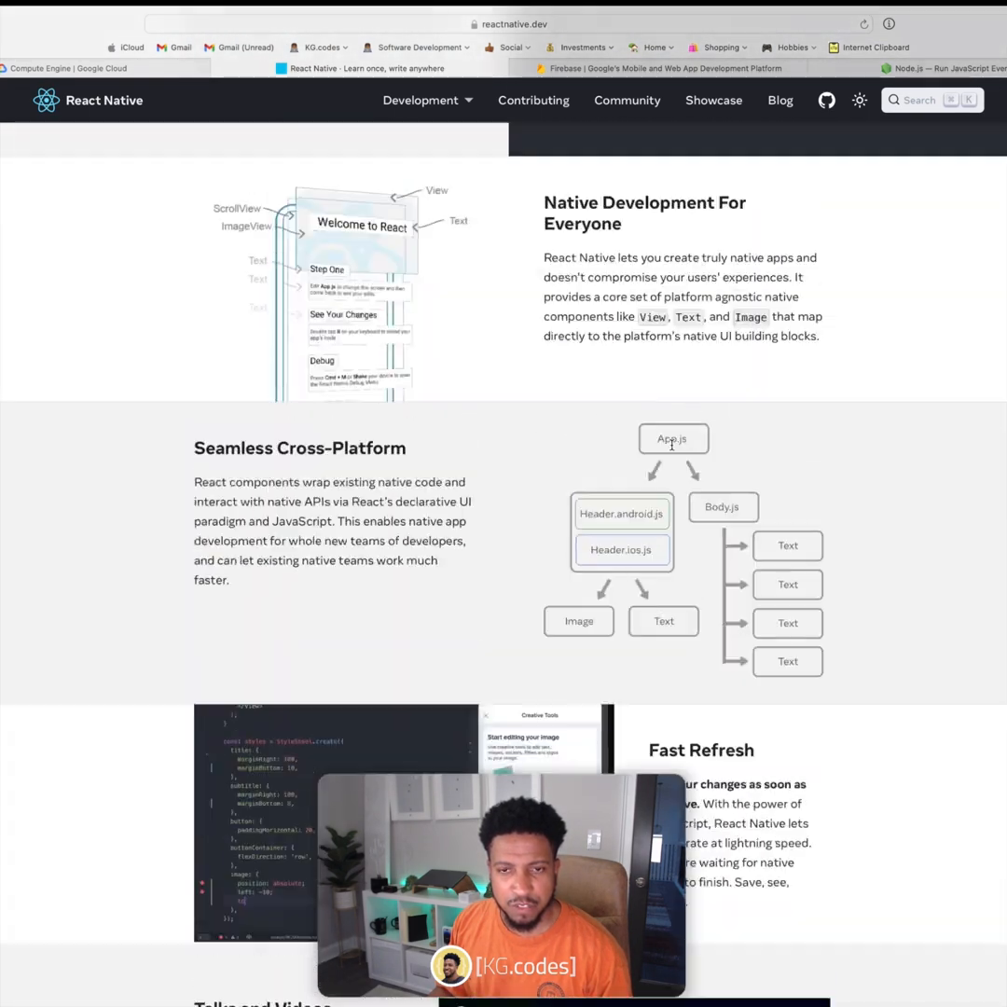
pyautogui.scroll(3)
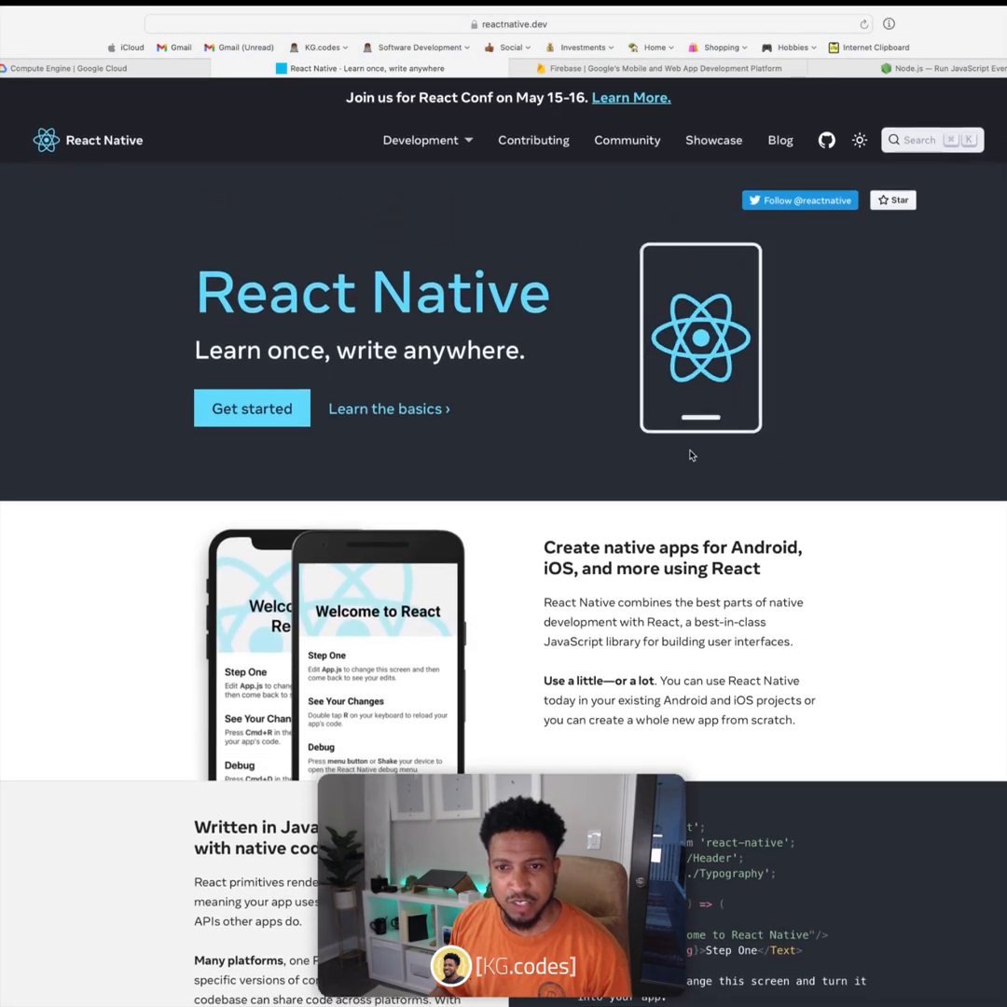
pyautogui.scroll(-3)
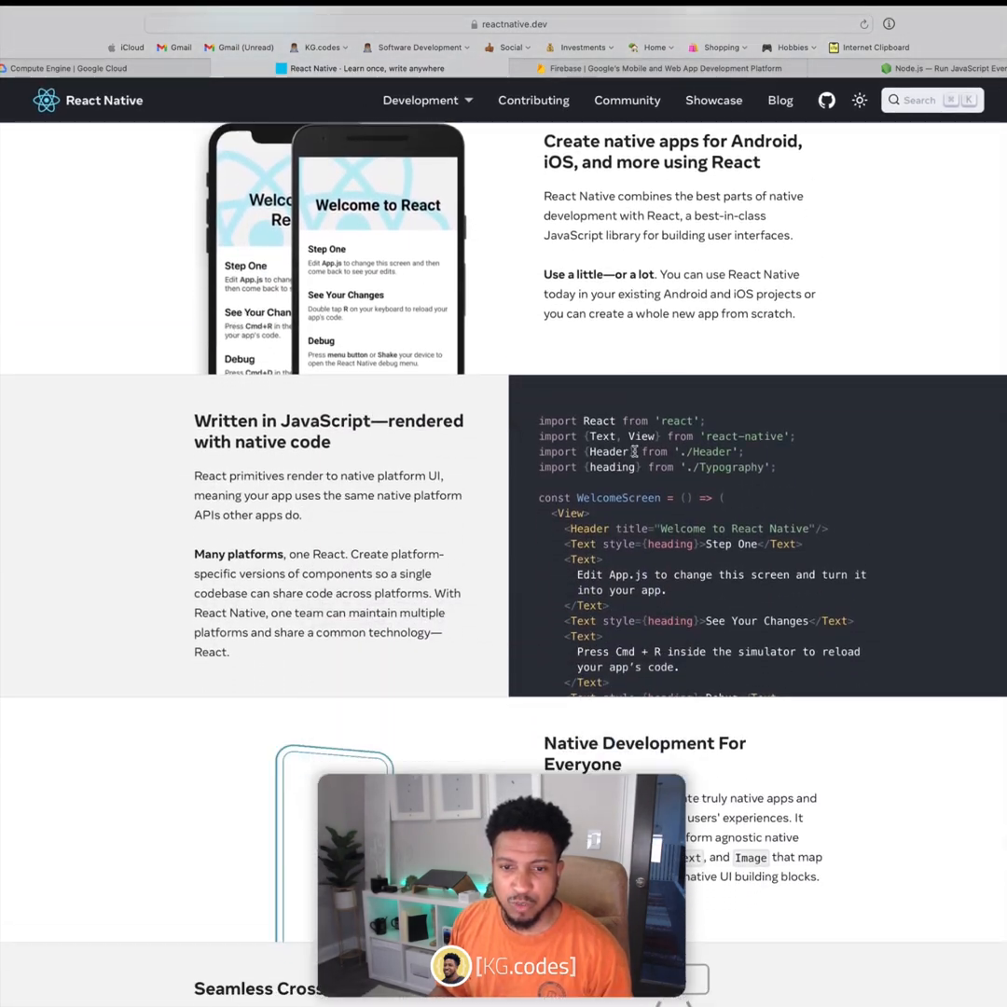
pyautogui.scroll(-3)
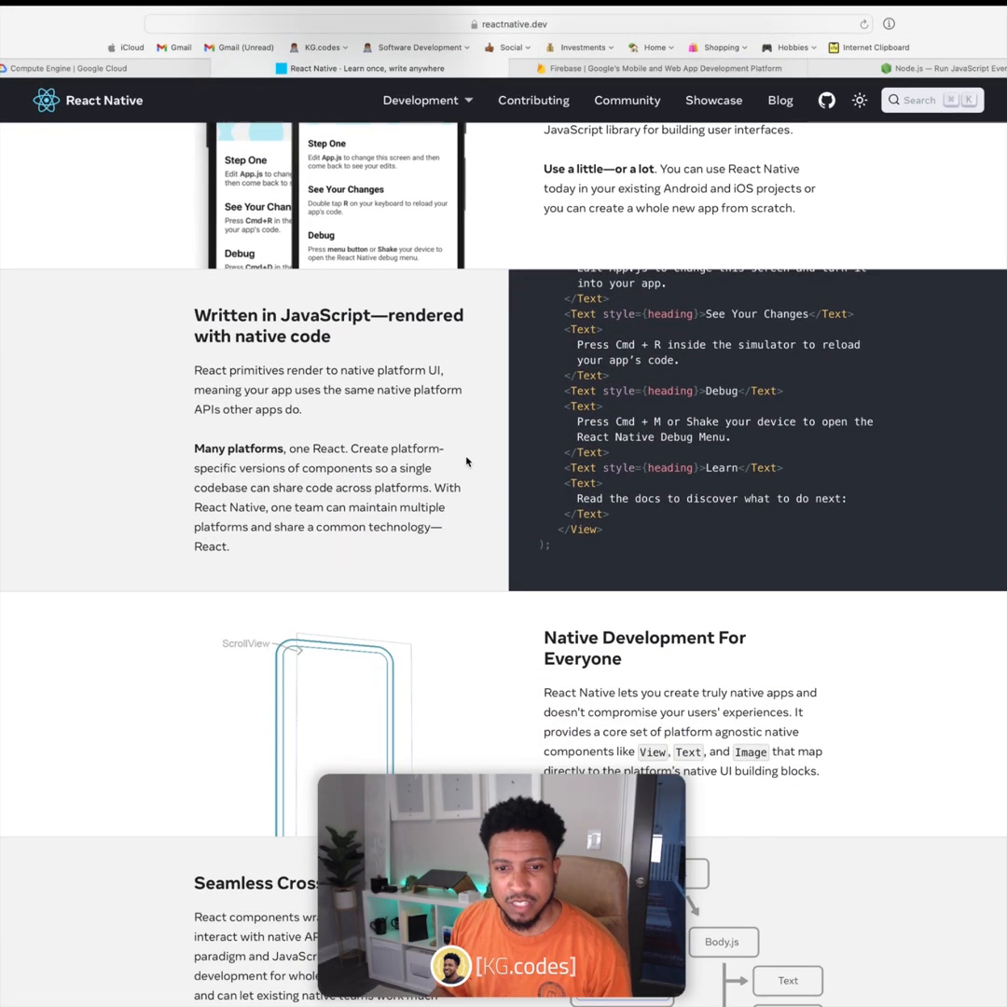
pyautogui.scroll(-3)
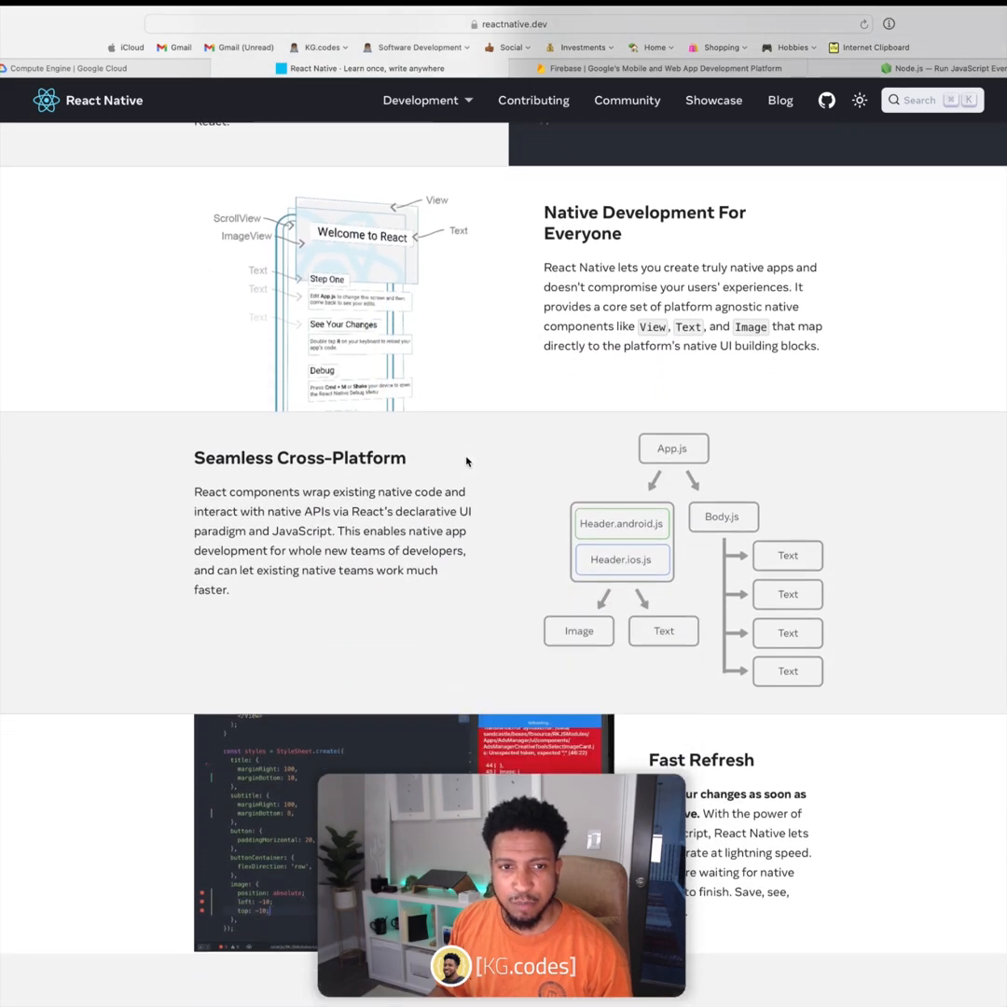
pyautogui.scroll(3)
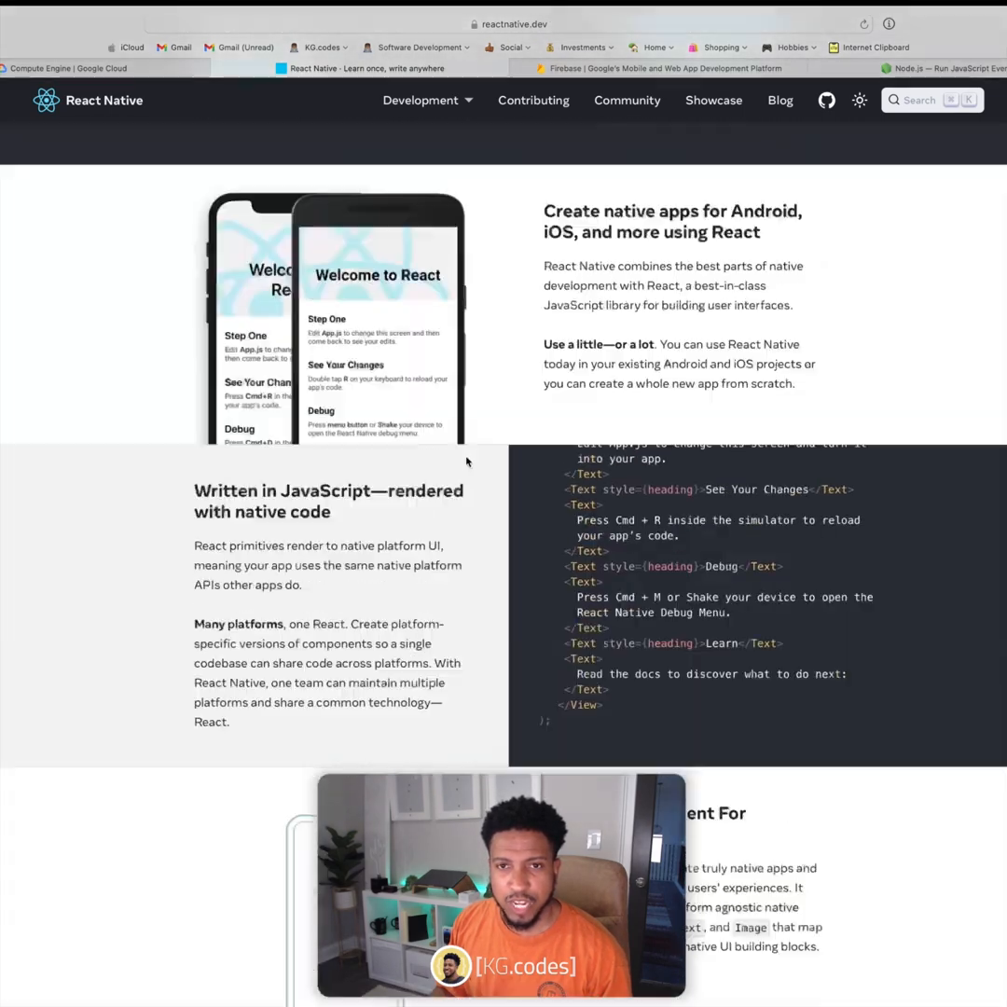
pyautogui.scroll(3)
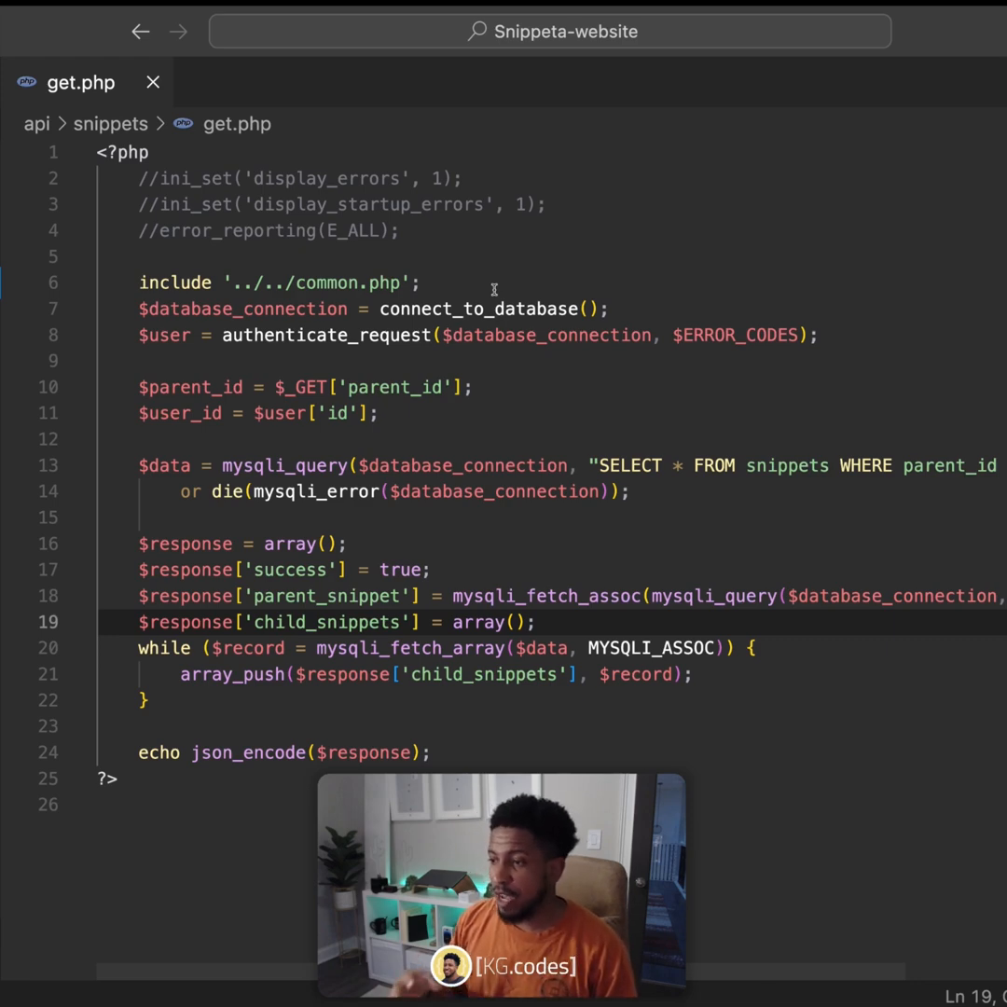
pyautogui.moveTo(418, 304)
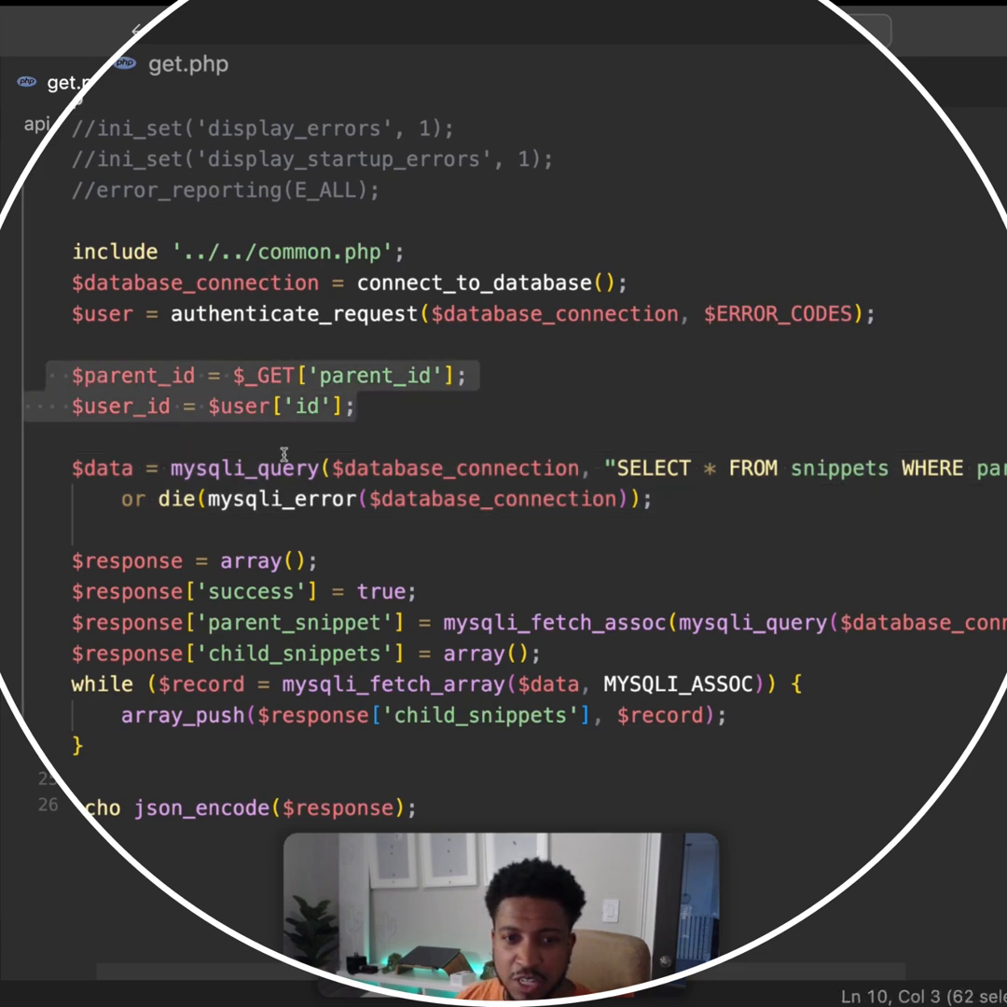
pyautogui.moveTo(406, 451)
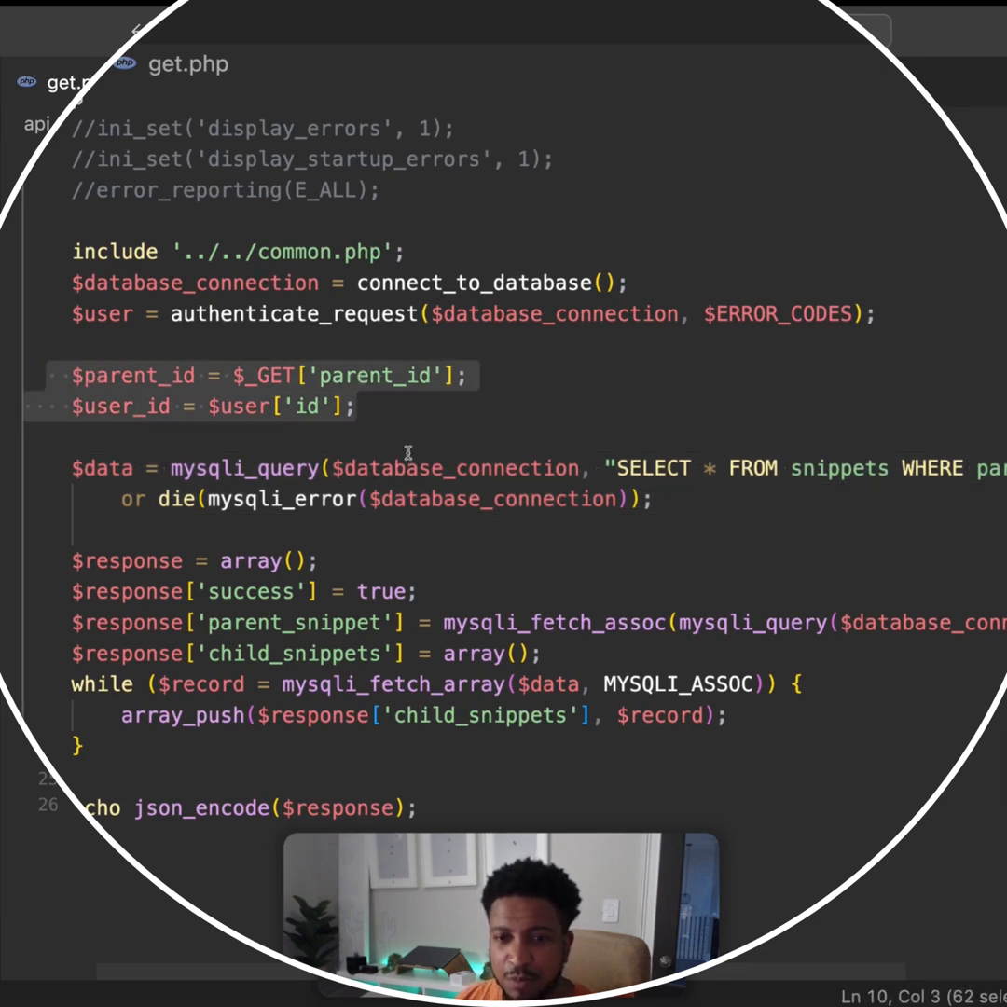
# Highlight the parent_id/user_id lines in api/snippets/get.php of the Snippeta-website project.
pyautogui.click(93, 500)
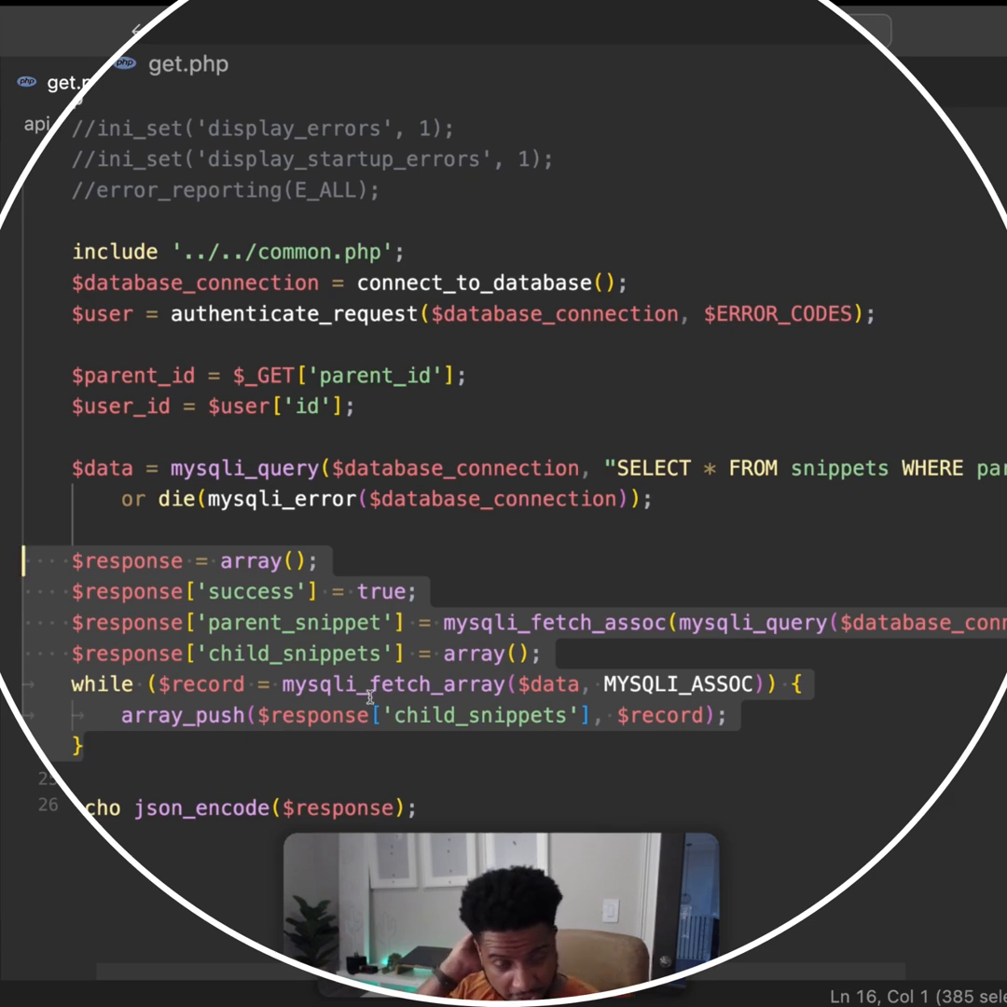
pyautogui.moveTo(686, 544)
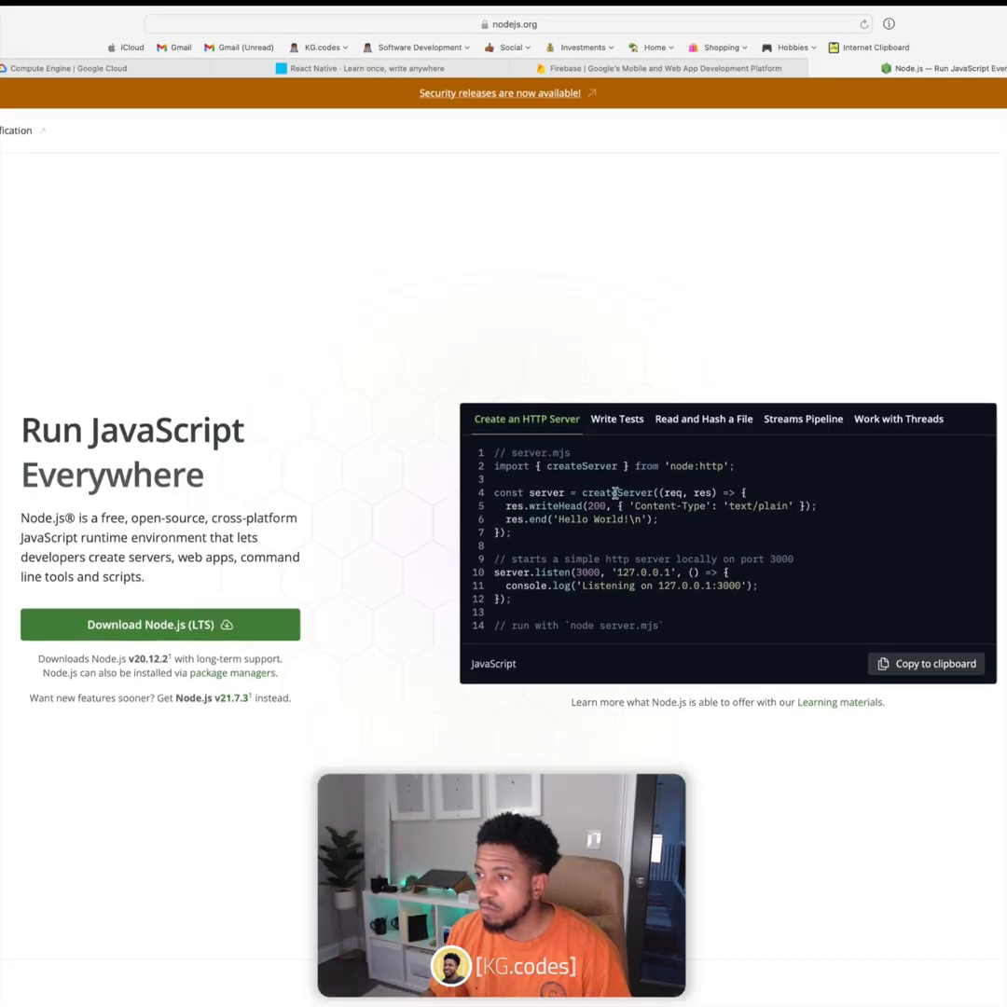
pyautogui.moveTo(605, 552)
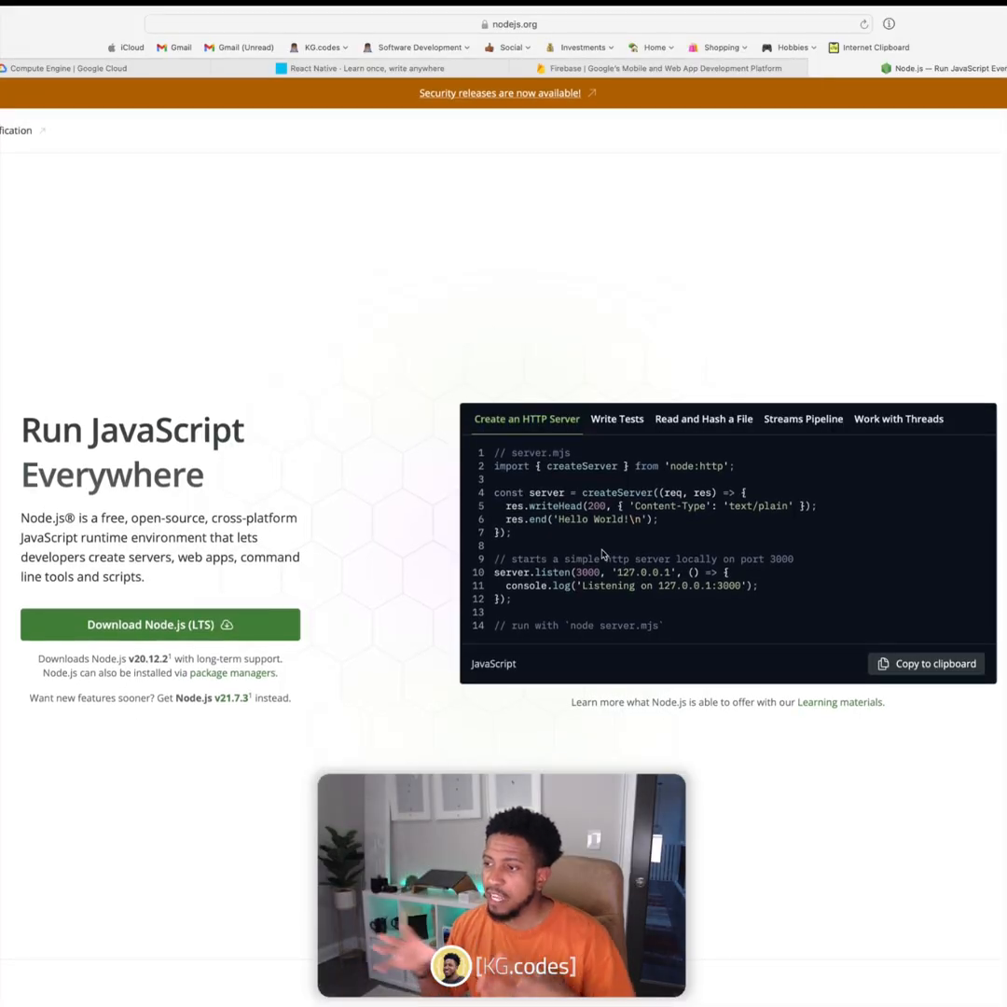